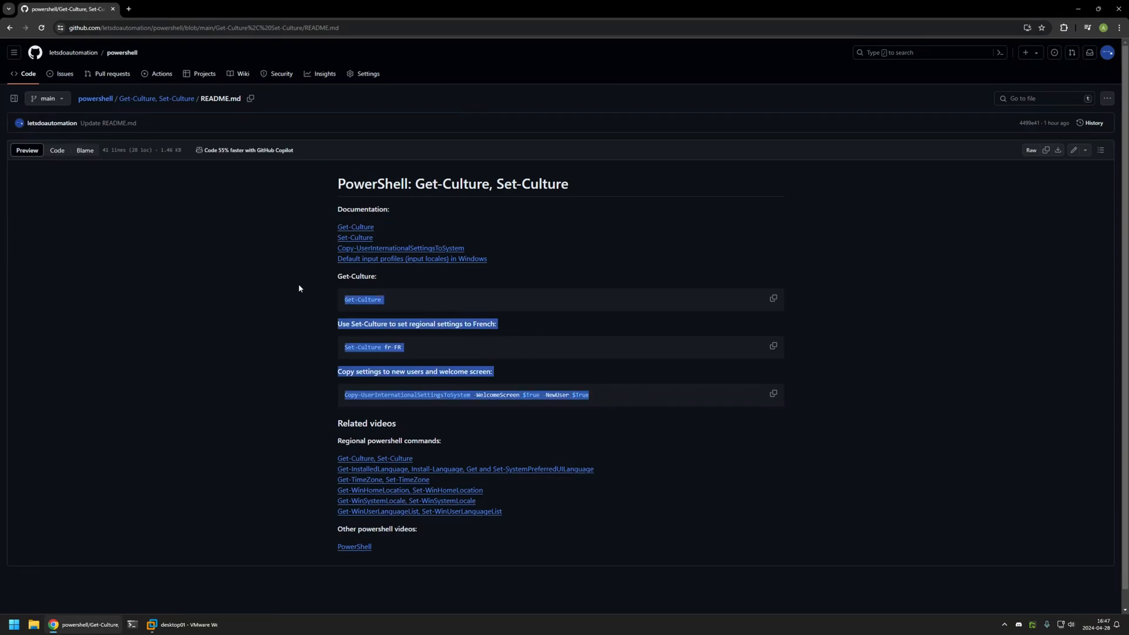
Leave the GitHub README and launch Windows PowerShell as administrator in the VM.
left_click(386, 301)
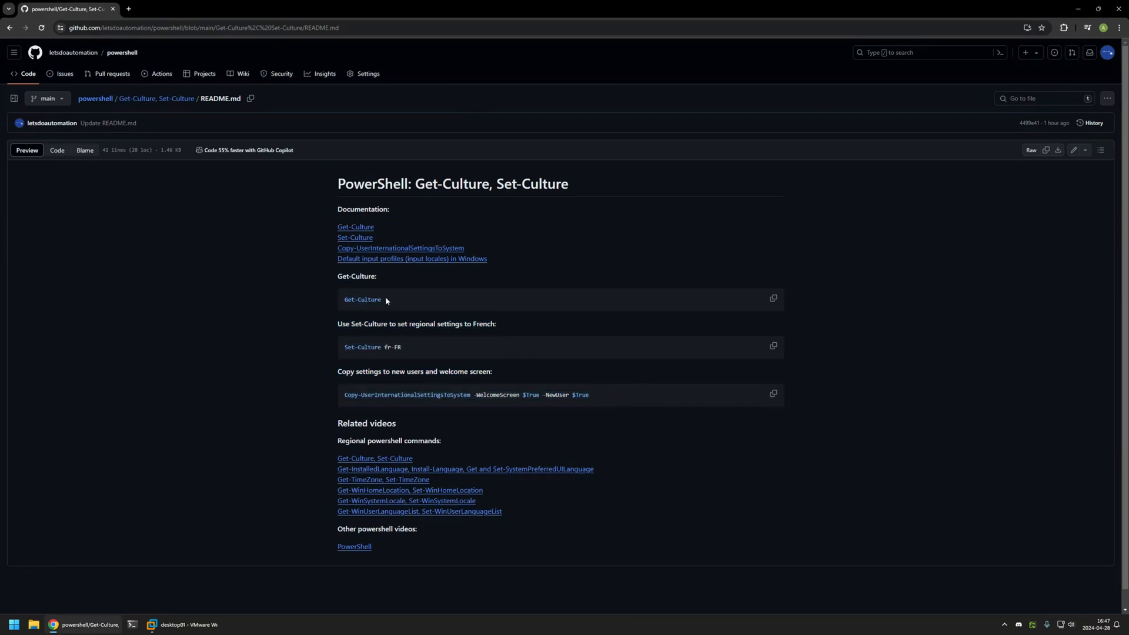
mouse_move(405, 301)
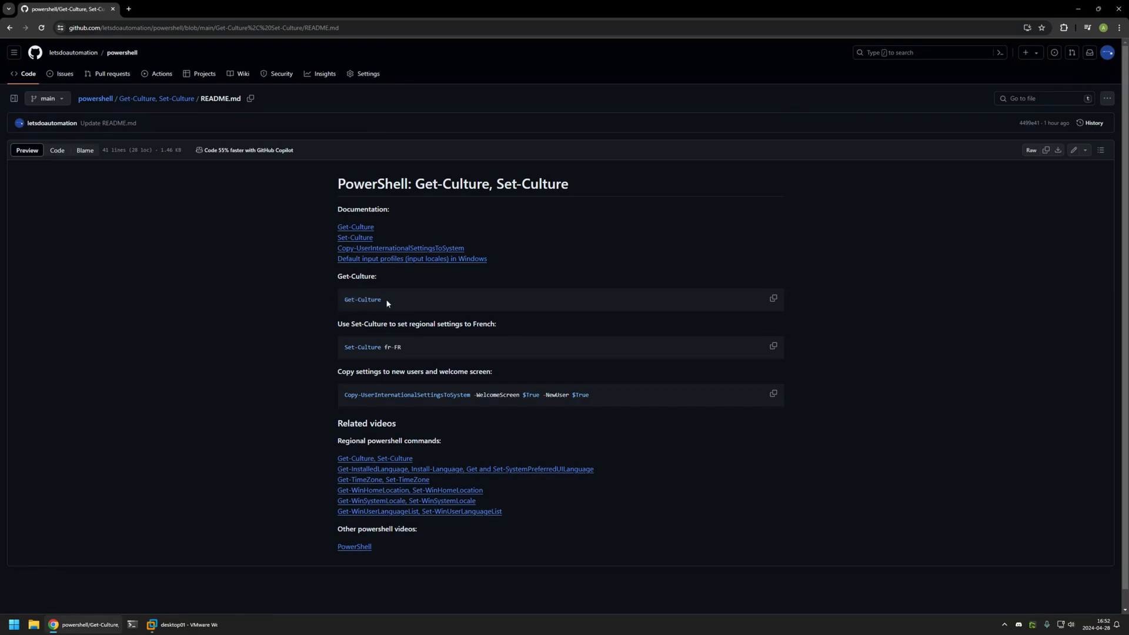
mouse_move(132, 504)
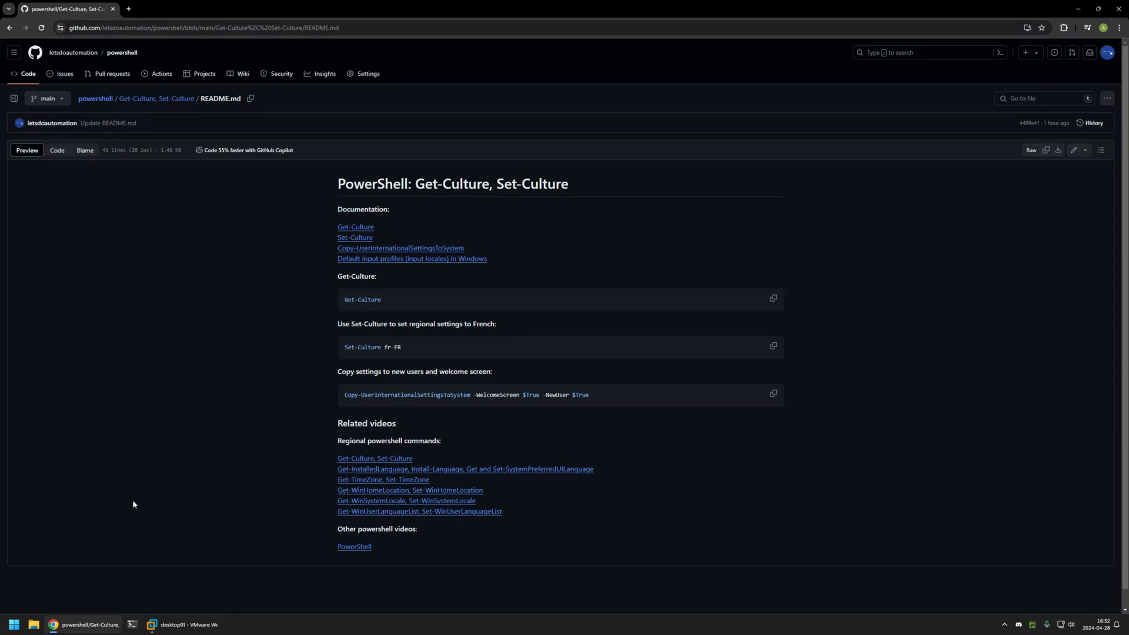
left_click(183, 625)
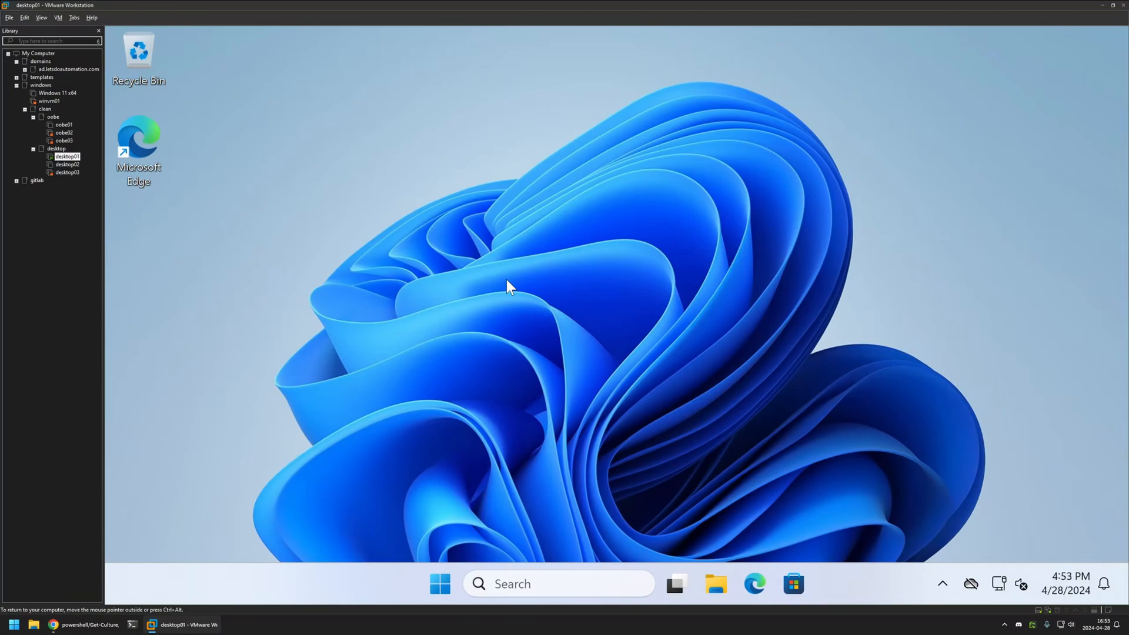
left_click(440, 583)
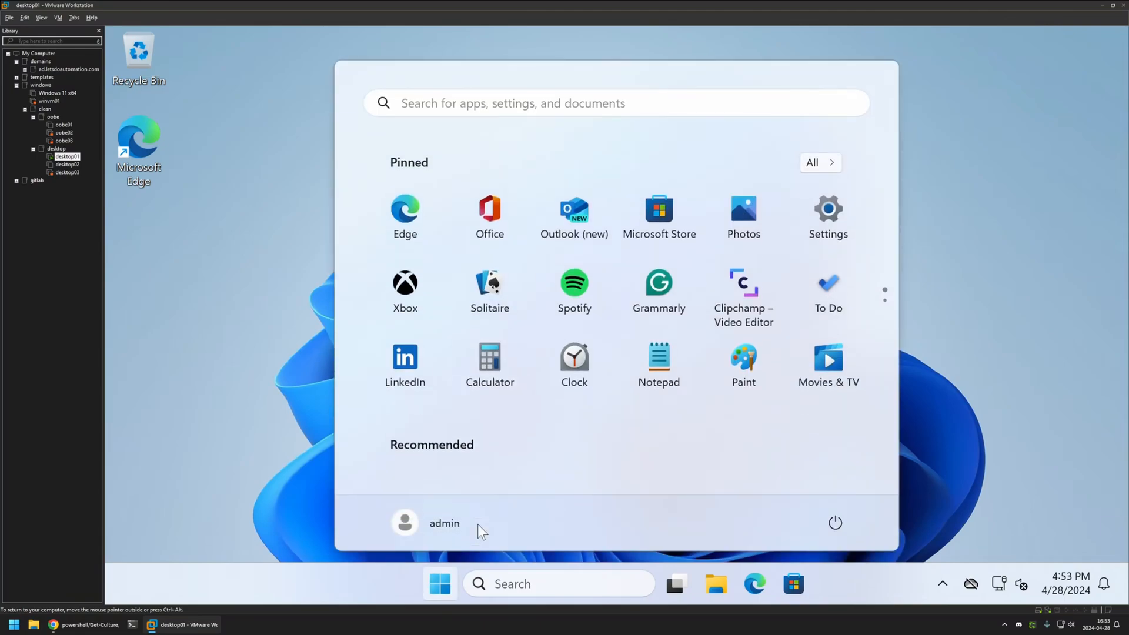
type("power")
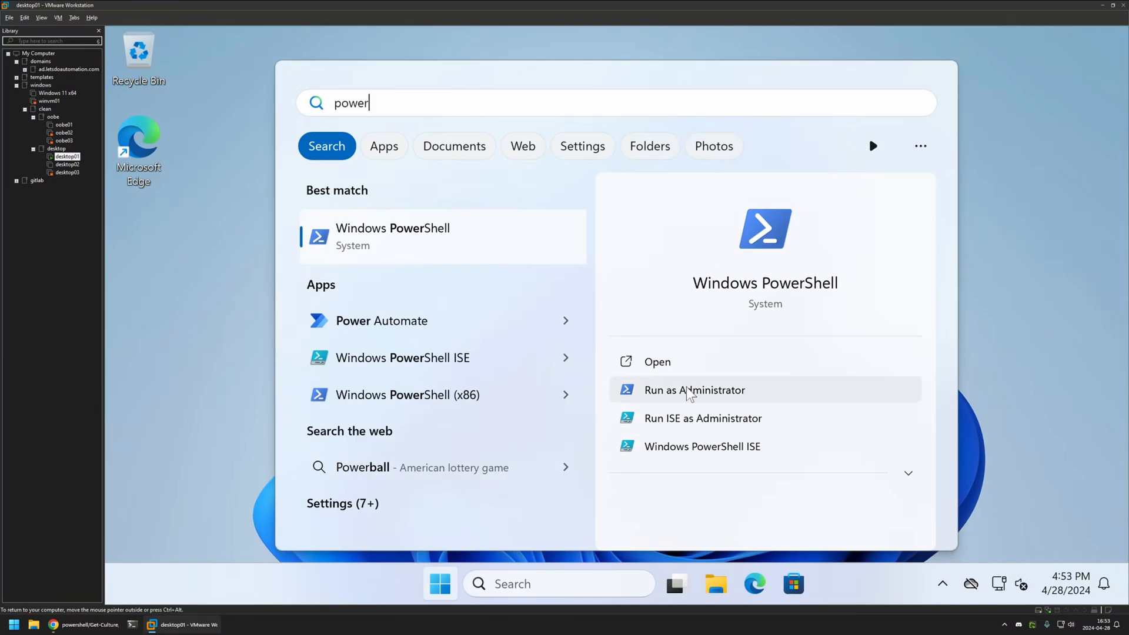
left_click(693, 389)
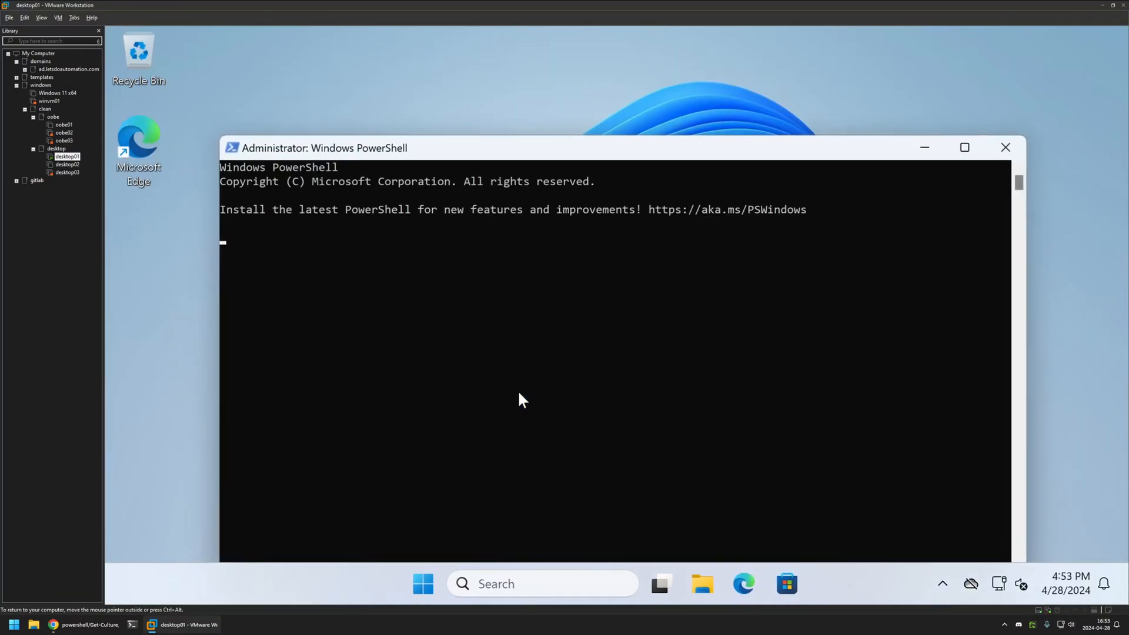
Run Get-Culture to confirm en-US, English (United States), then search Start for 'region'.
type("g")
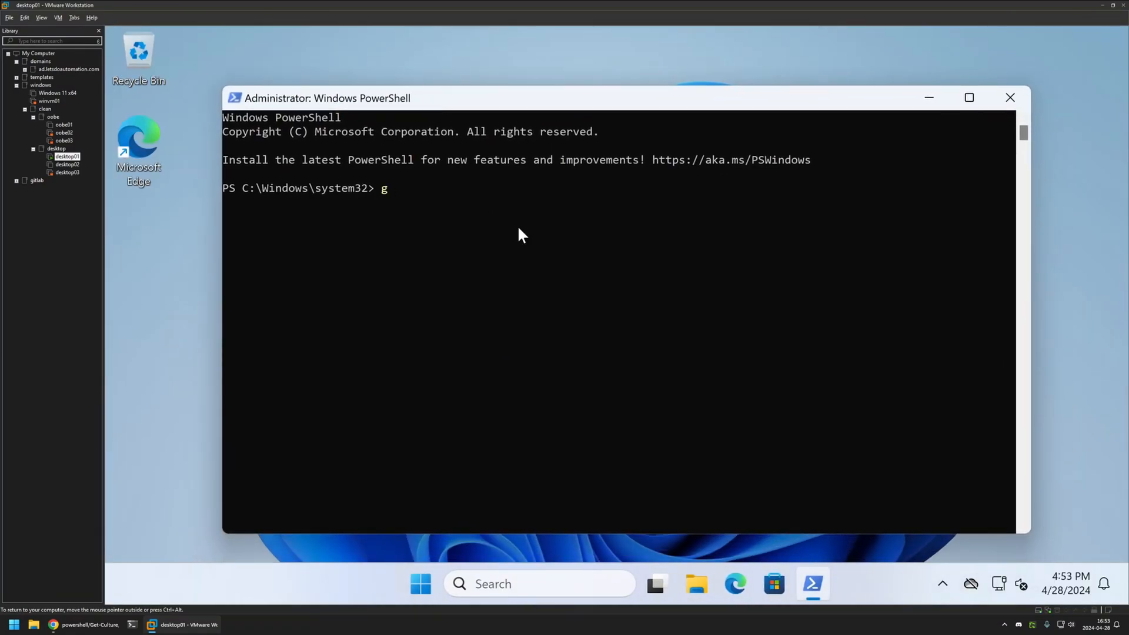
type("et-culture")
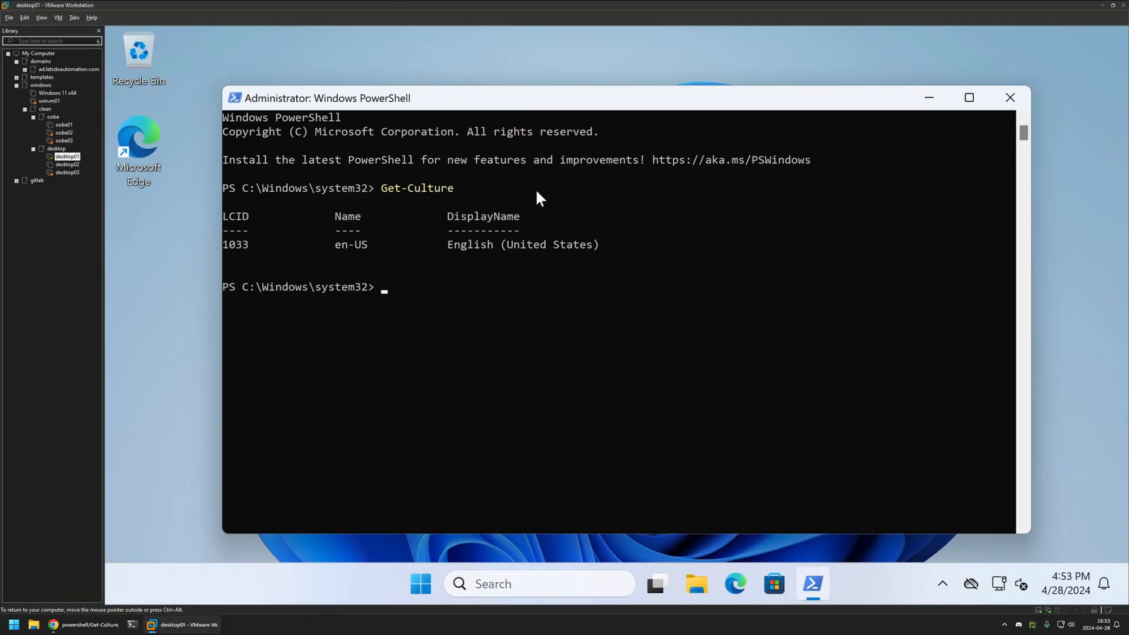
mouse_move(450, 254)
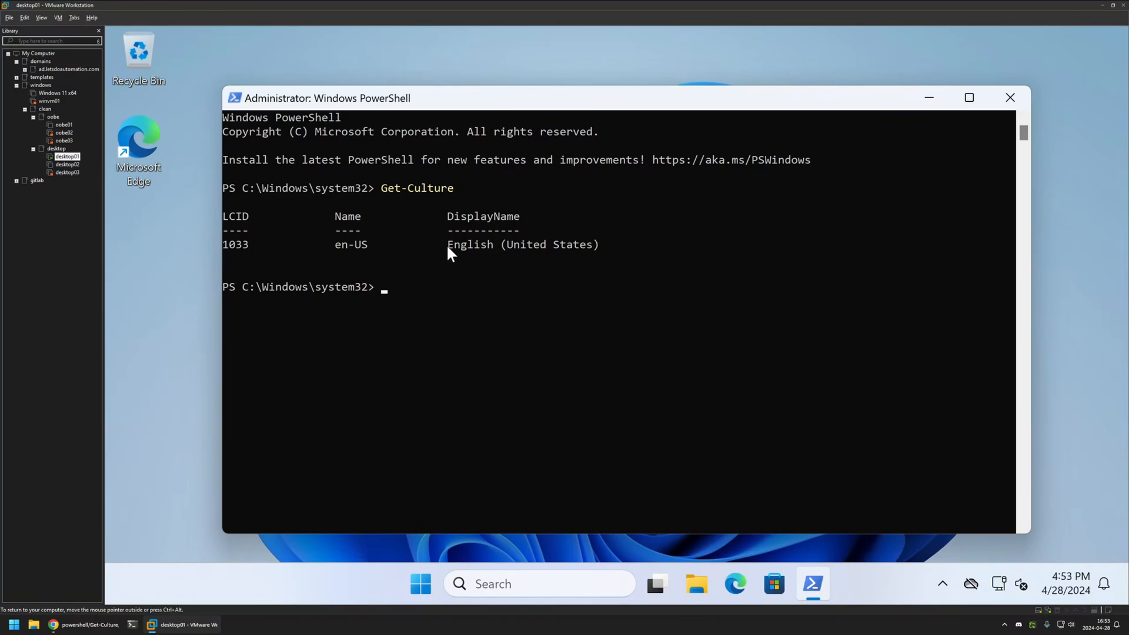
left_click_drag(448, 244, 599, 244)
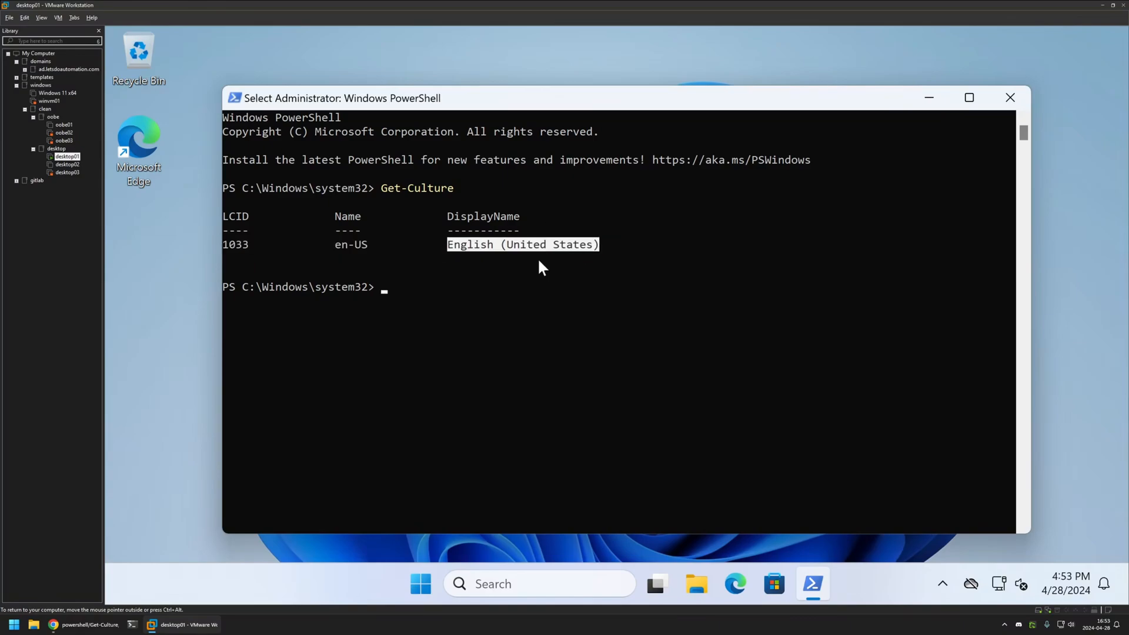
left_click_drag(343, 98, 421, 84)
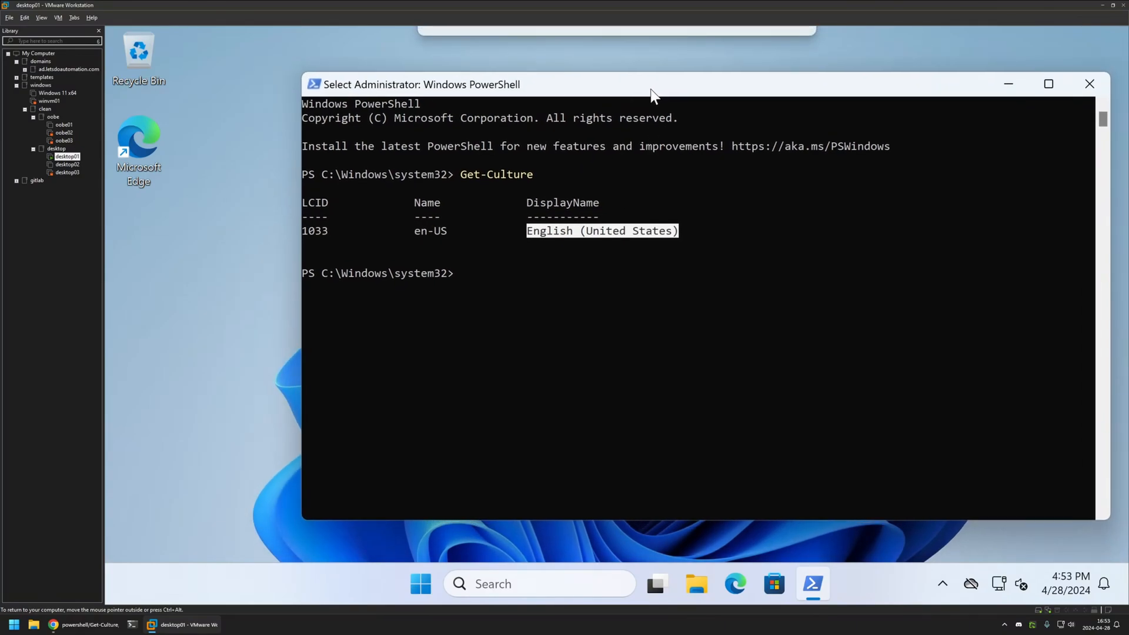
type("region")
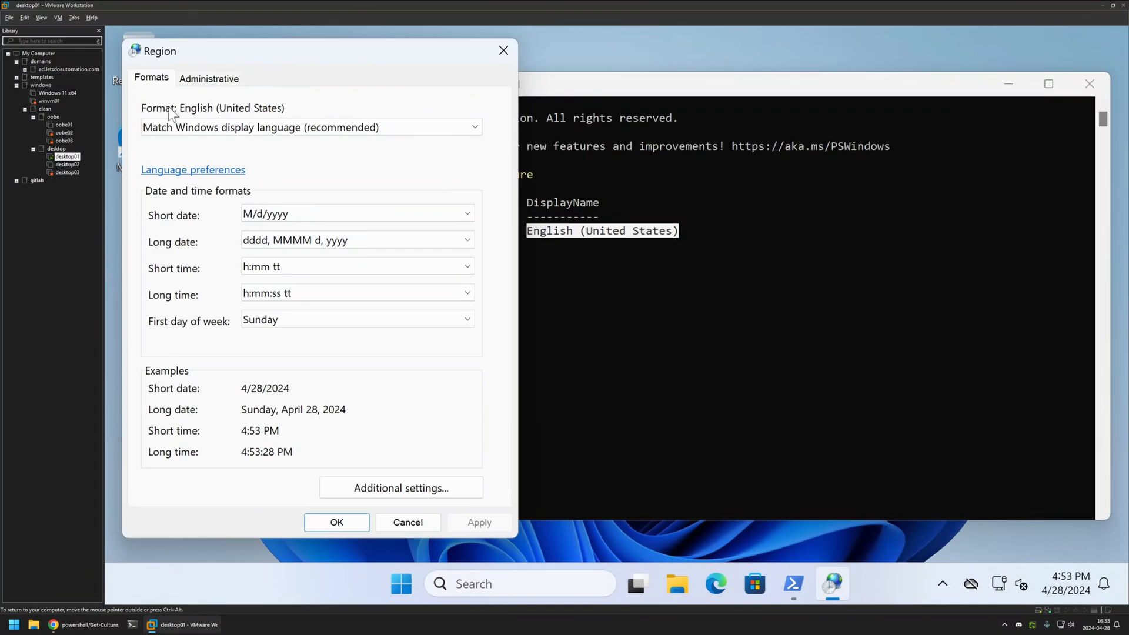
mouse_move(285, 115)
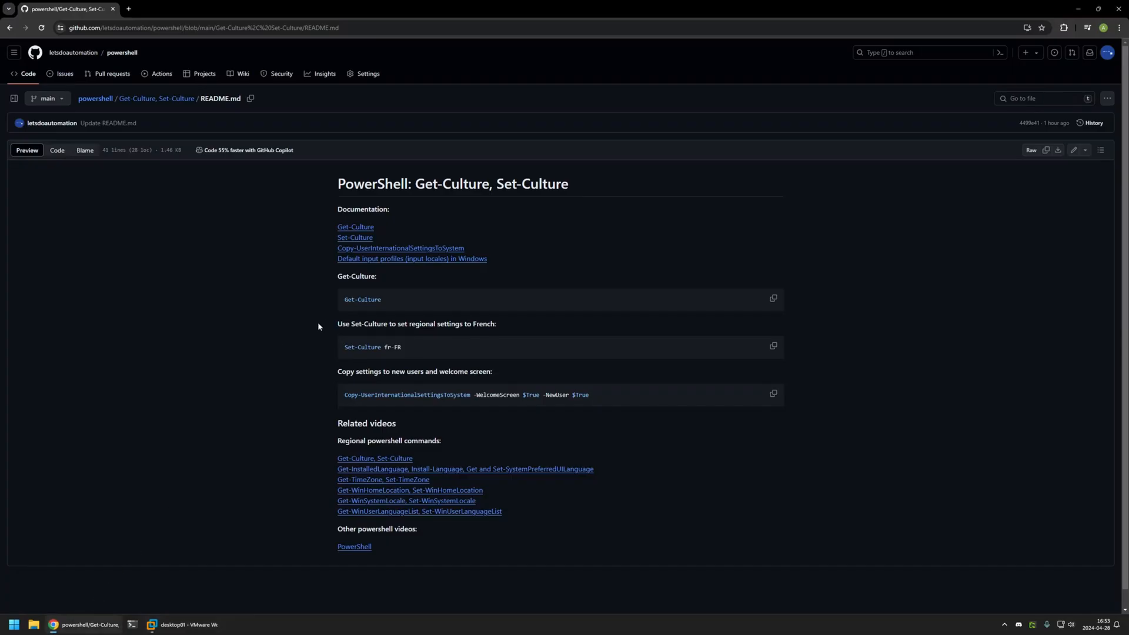
Select the fr-FR code, then browse the Default input profiles locale table and return.
double_click(362, 347)
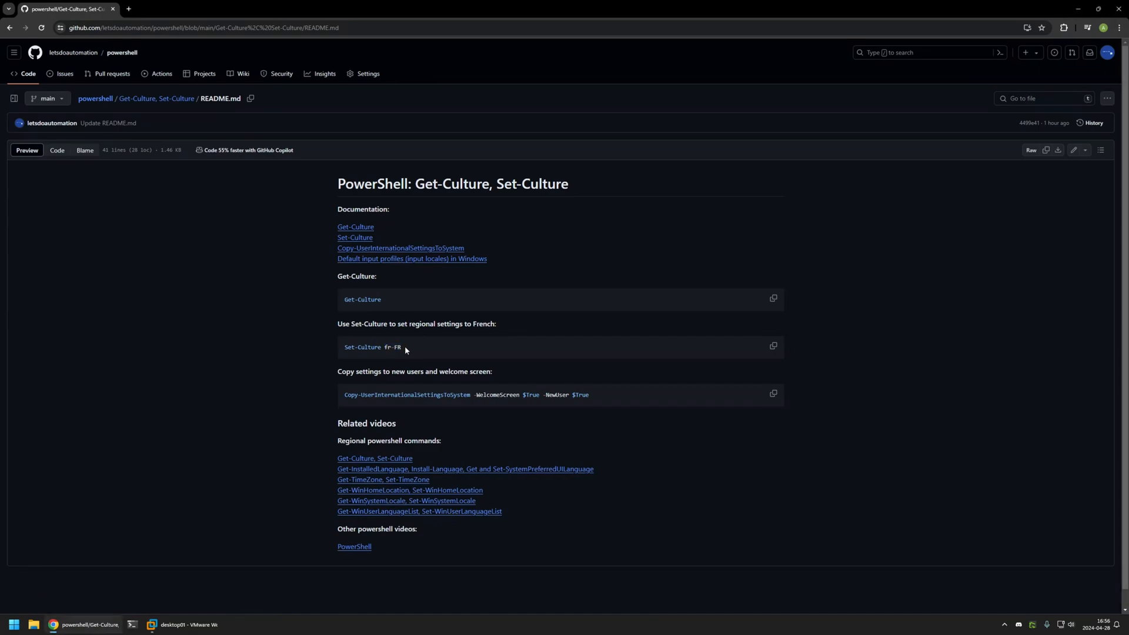
double_click(391, 347)
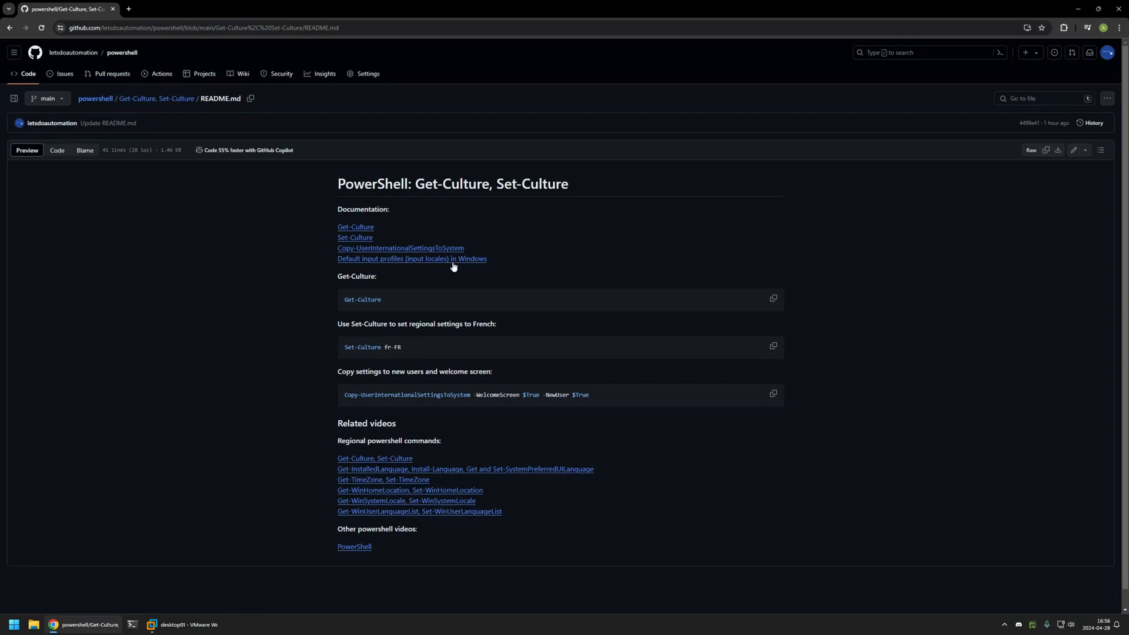
left_click(411, 258)
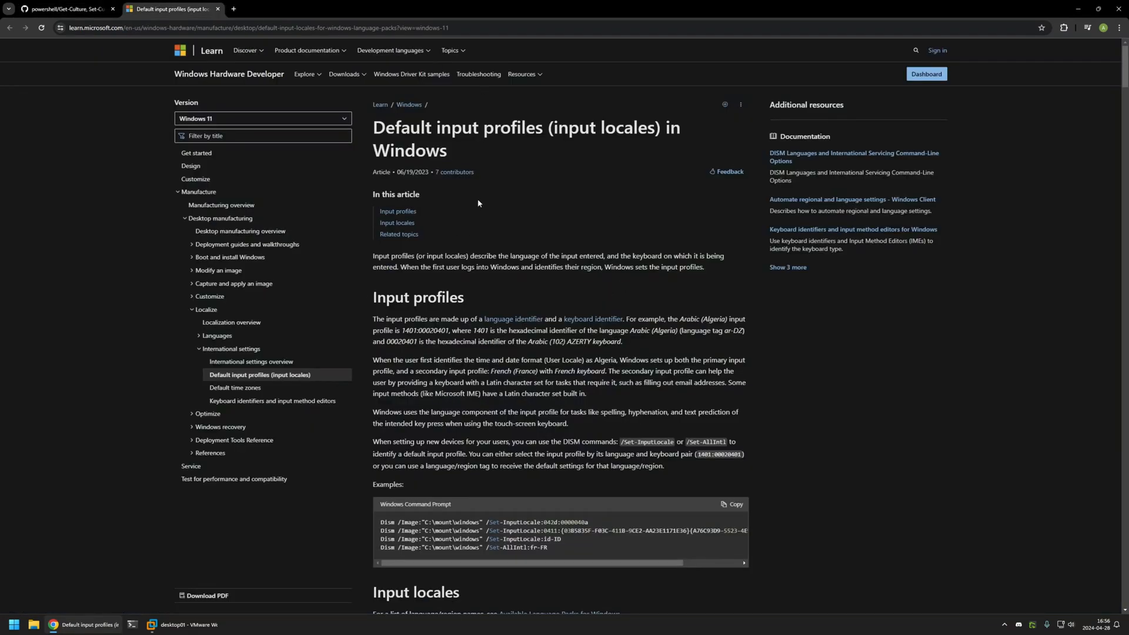
scroll("down", 3)
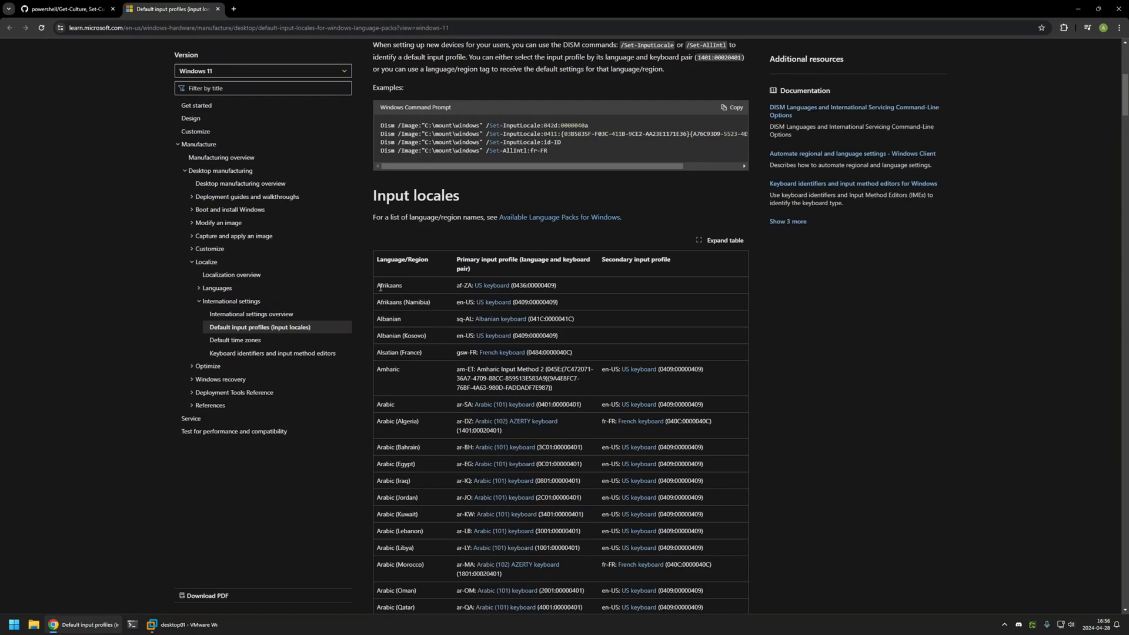
scroll("down", 3)
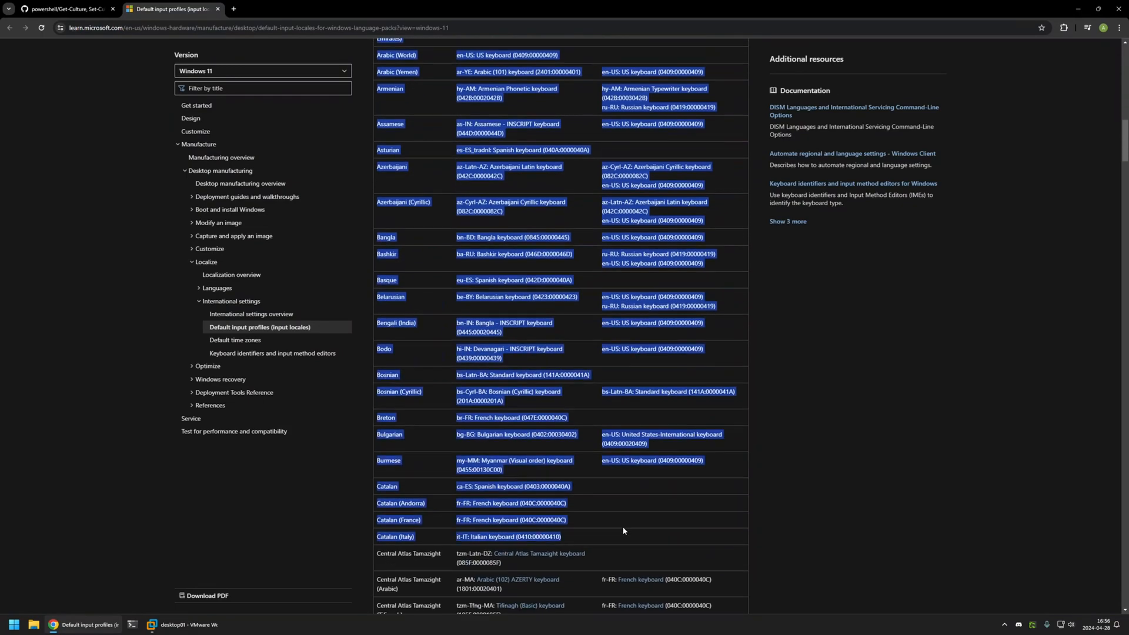
scroll("down", 3)
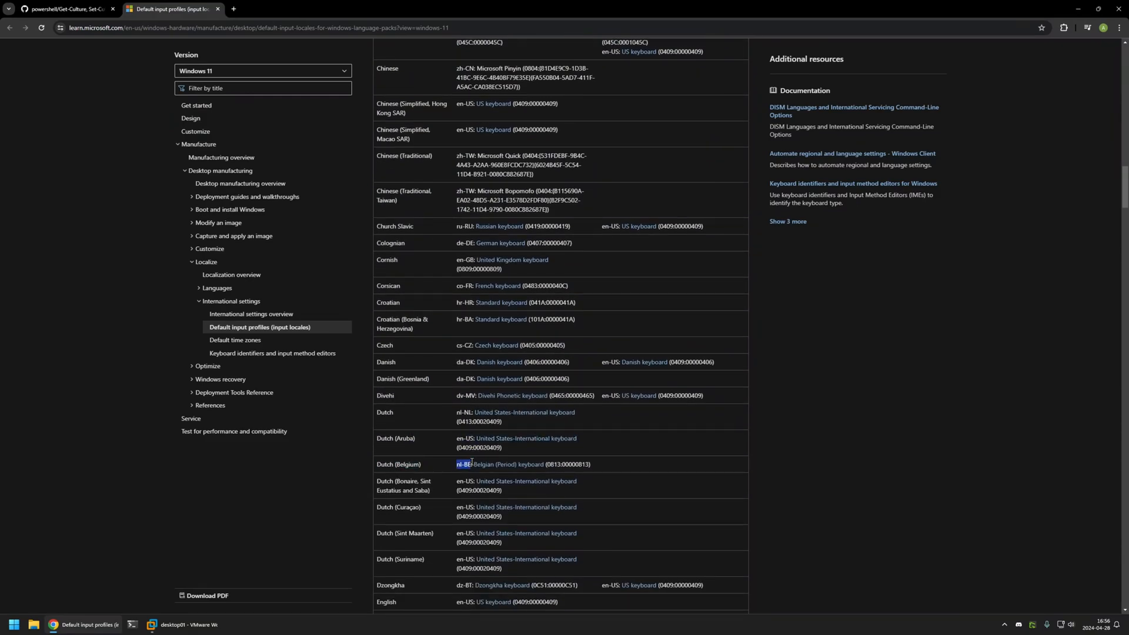
left_click(65, 9)
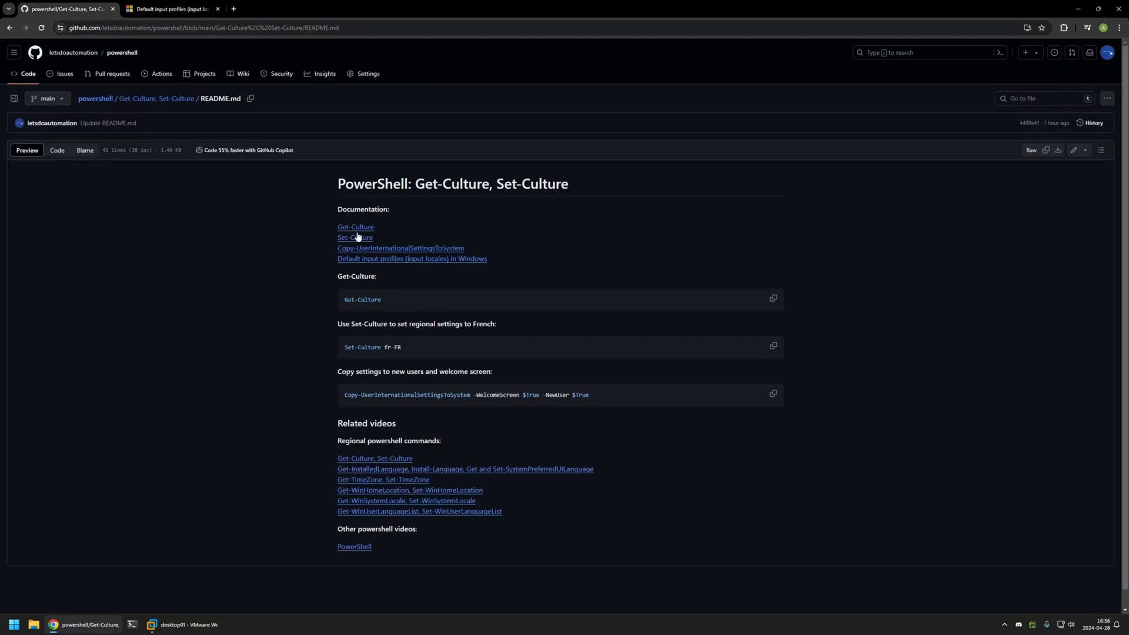
mouse_move(775, 353)
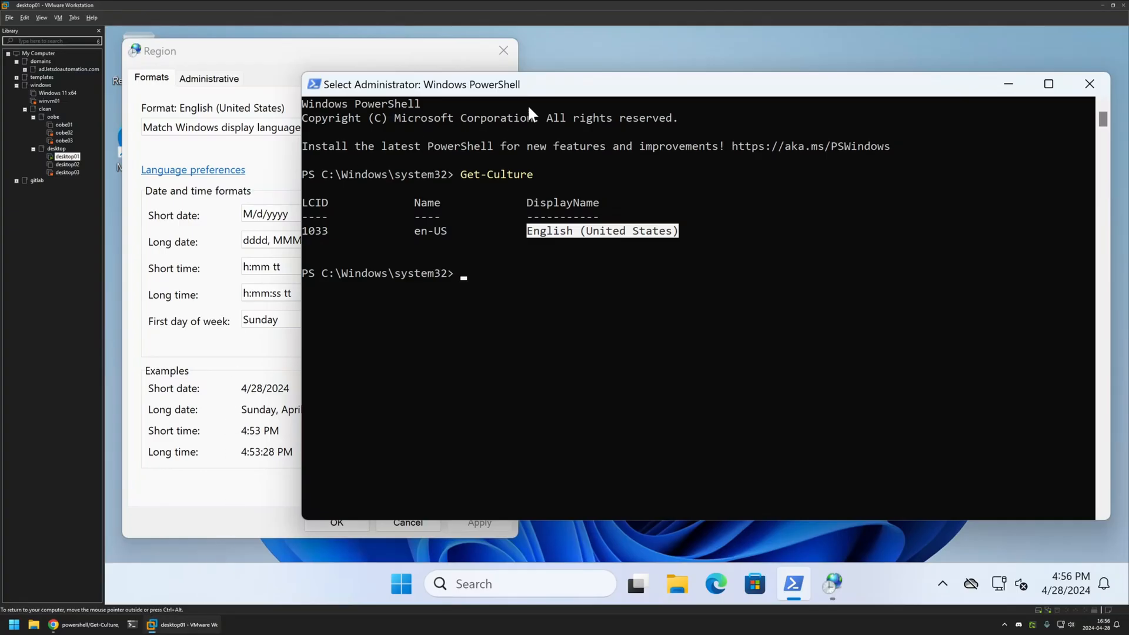
Run Set-Culture fr-FR so the clock shows 16:56 and 28/04/2024.
type("Set-Culture fr-FR")
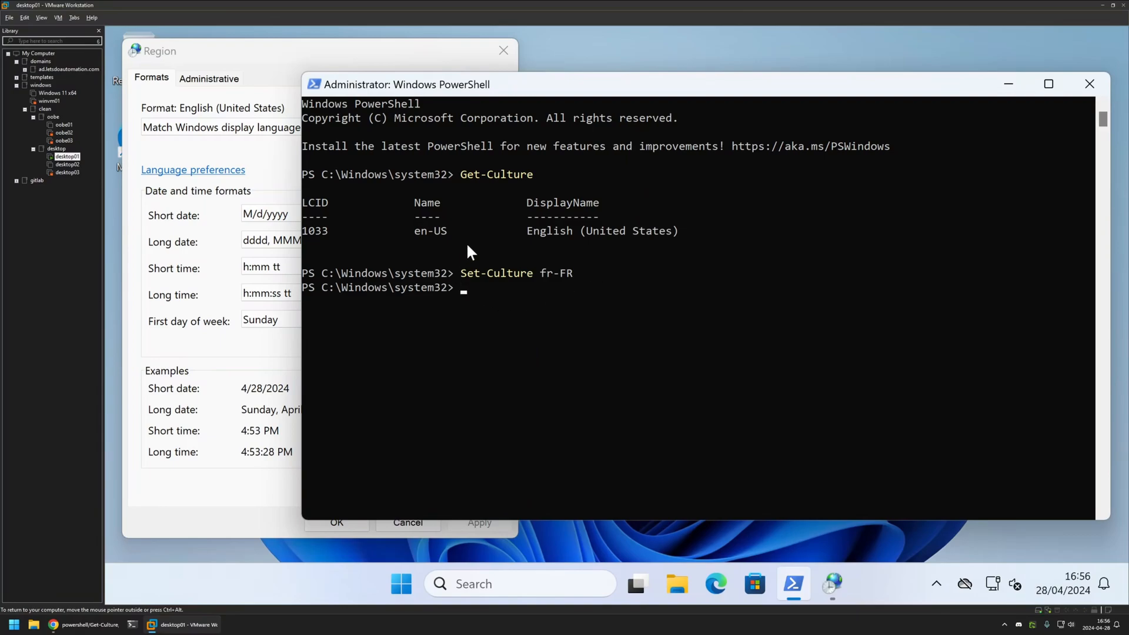
mouse_move(421, 90)
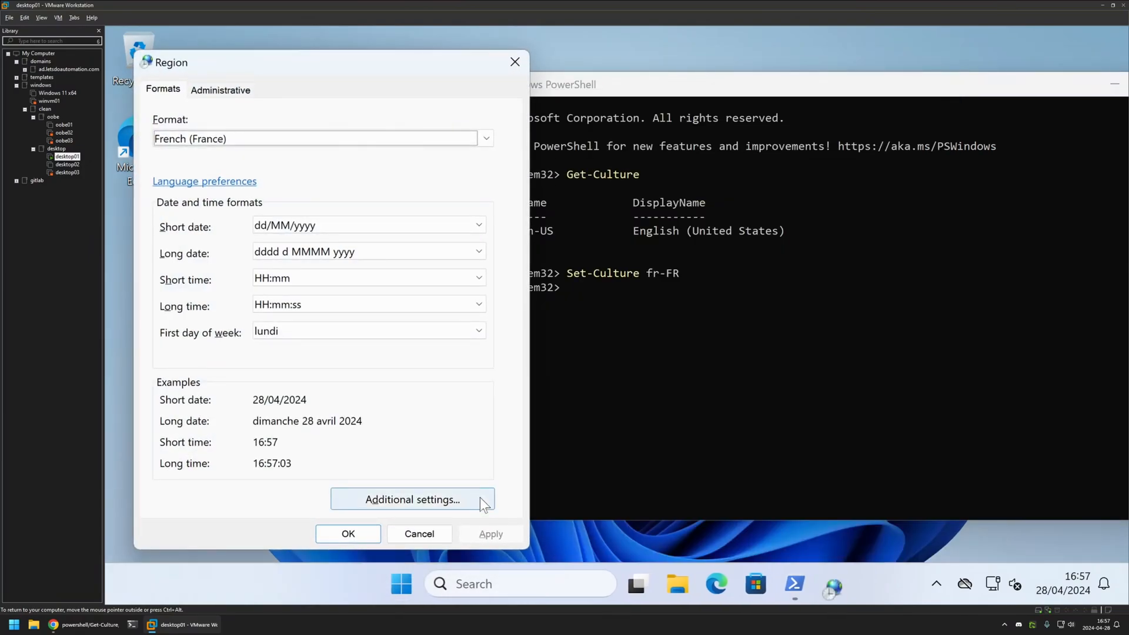
mouse_move(153, 162)
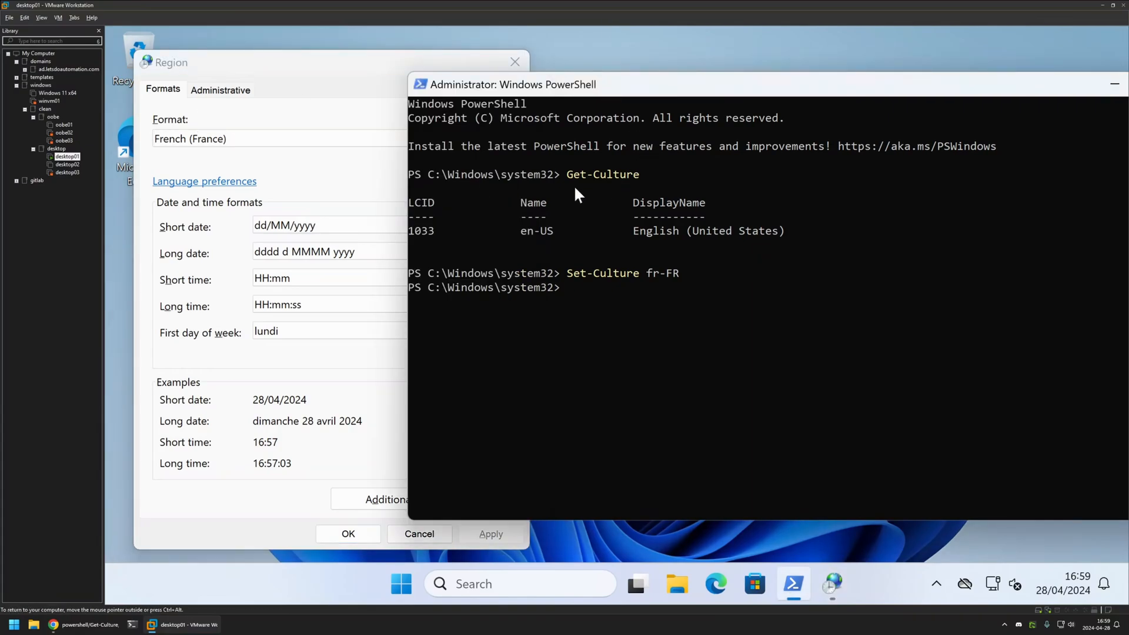
mouse_move(569, 284)
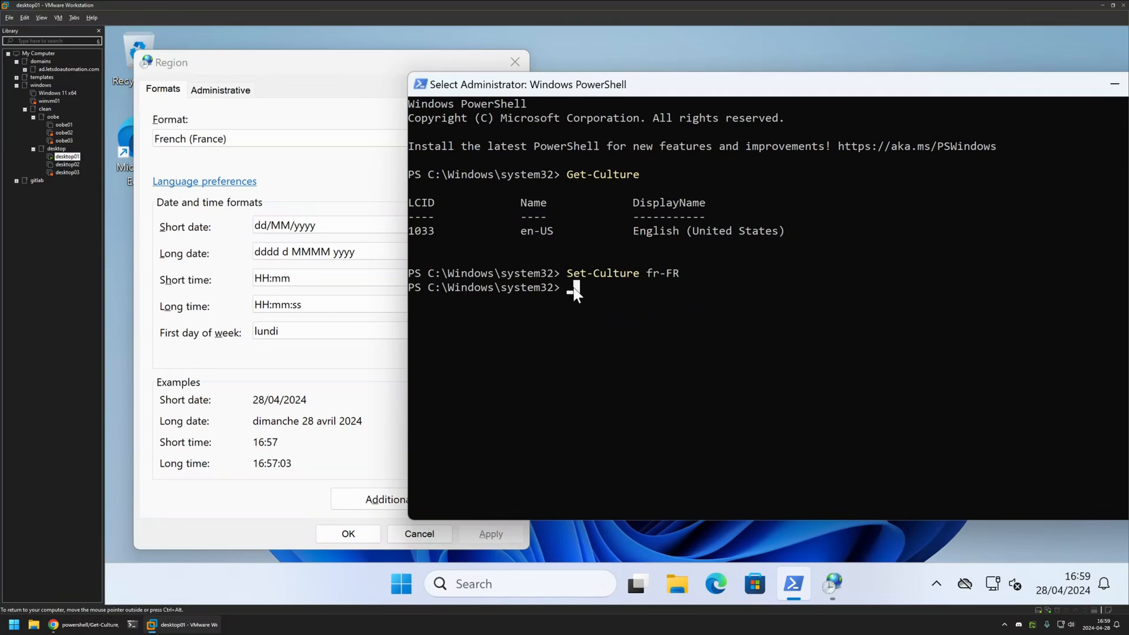
mouse_move(578, 297)
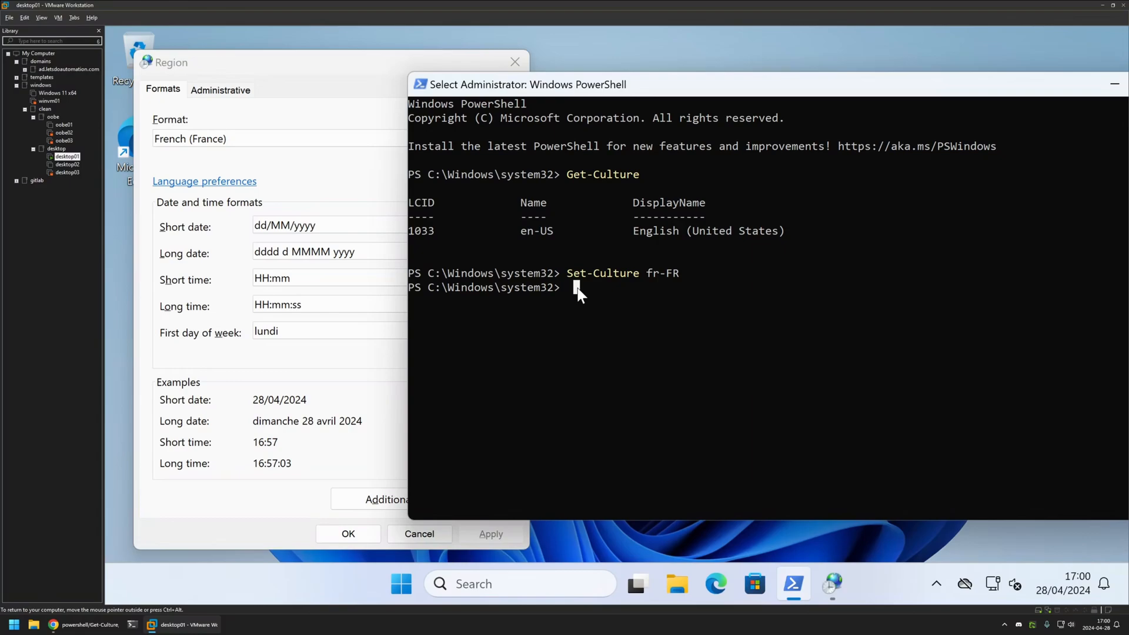
Run 'net user bob /add' to create the local user bob.
type("net")
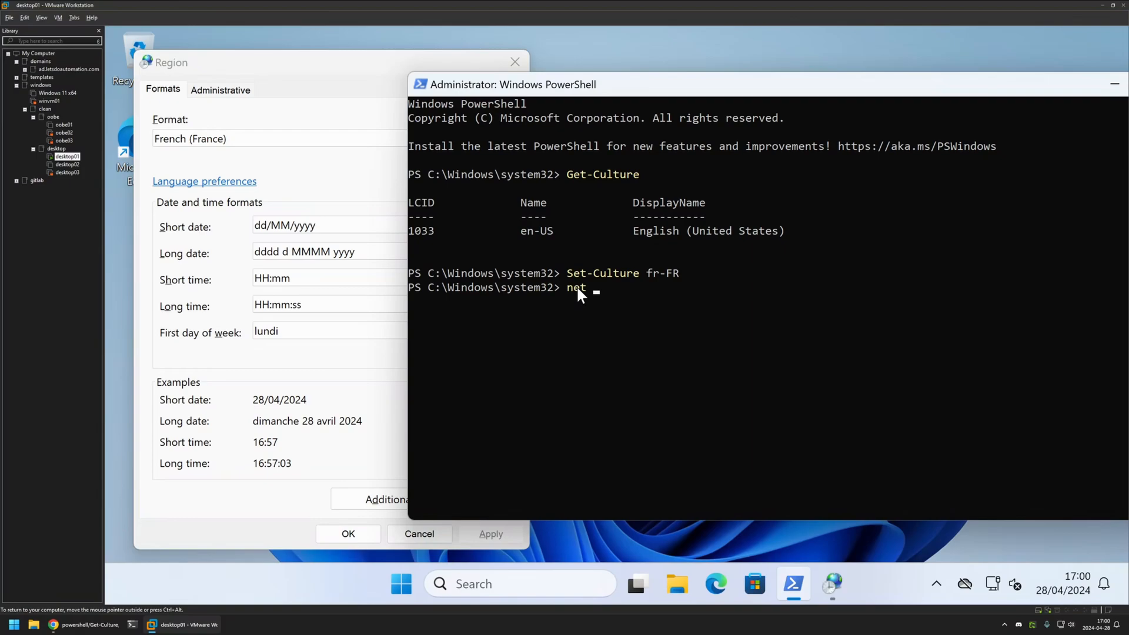
type("user b")
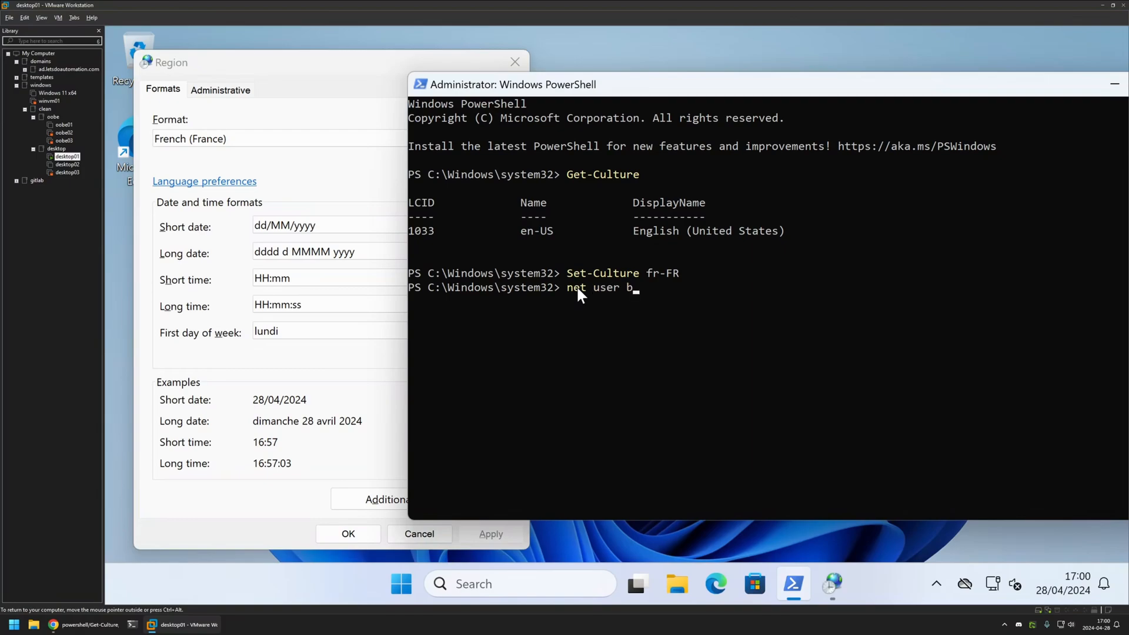
type("ob /add")
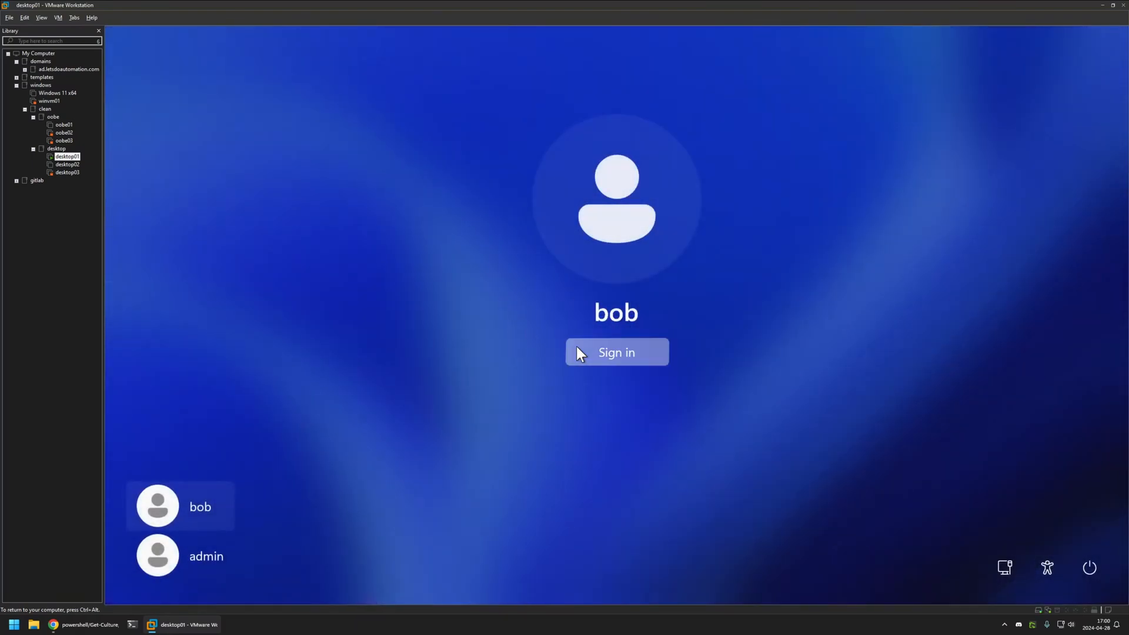
Sign in as bob and open the Start search box once the desktop loads.
left_click(616, 352)
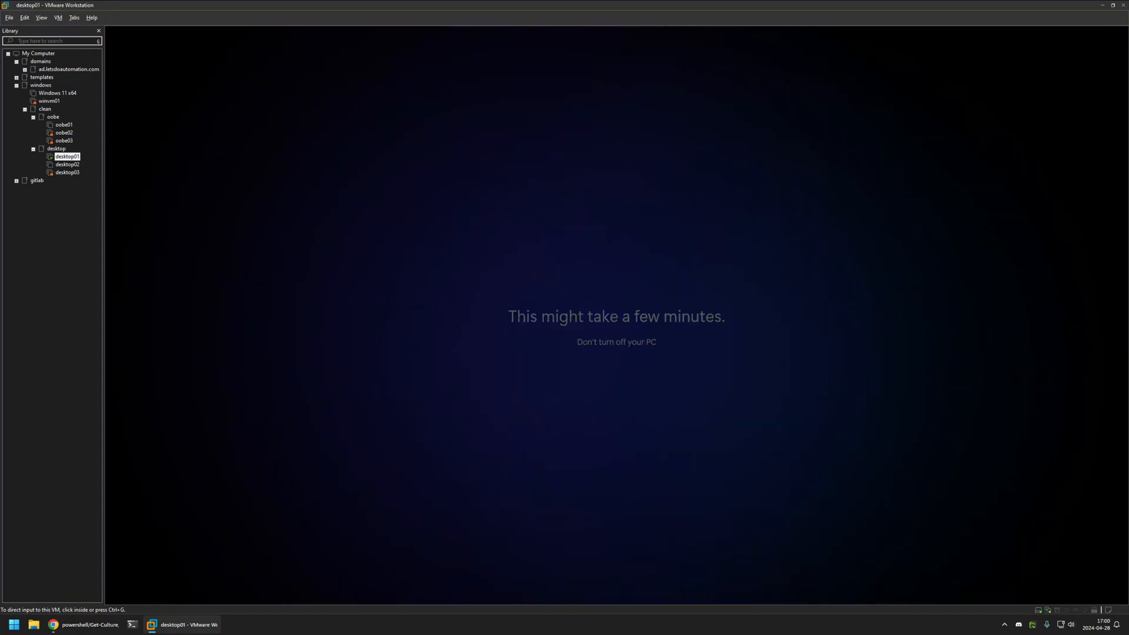
left_click(528, 595)
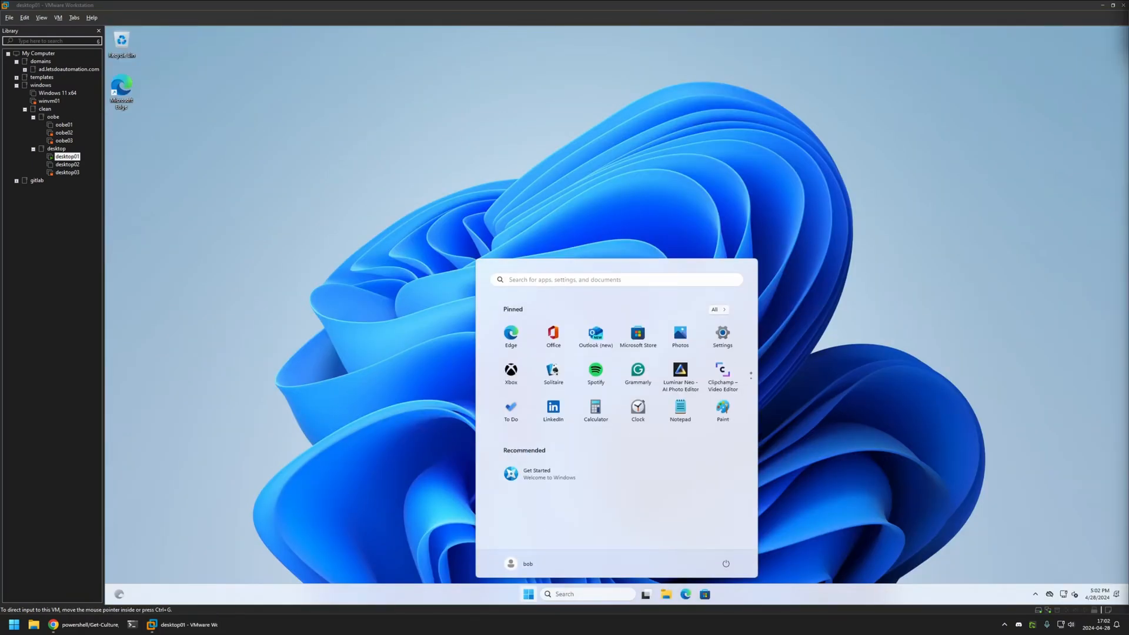
left_click(616, 280)
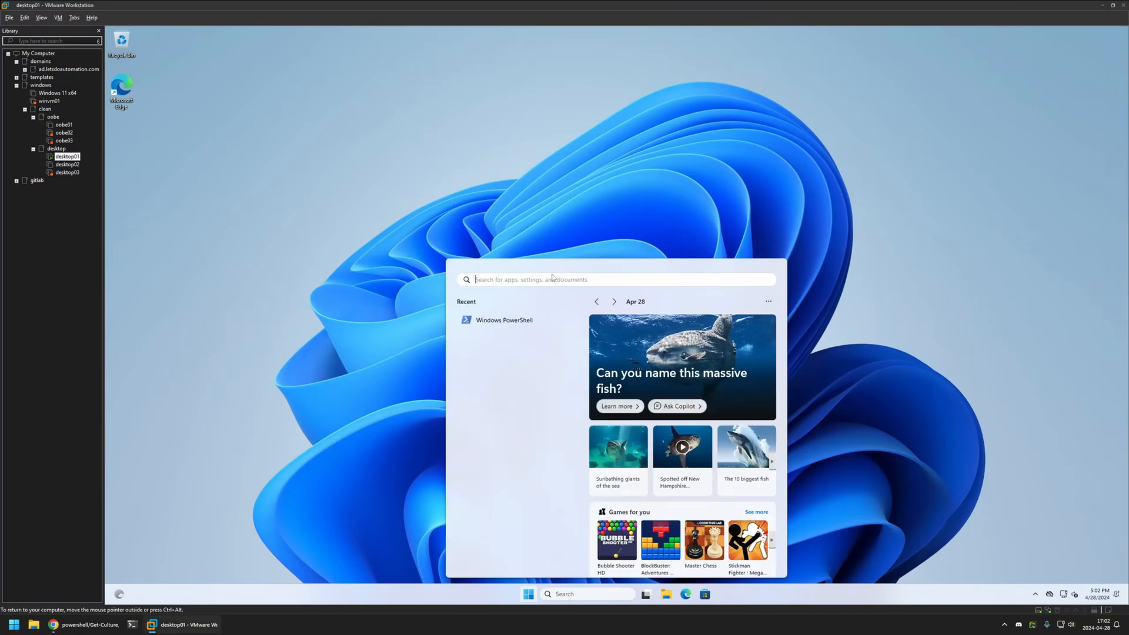
Launch Windows PowerShell from Recent and run Get-Culture, showing en-US for bob.
left_click(504, 320)
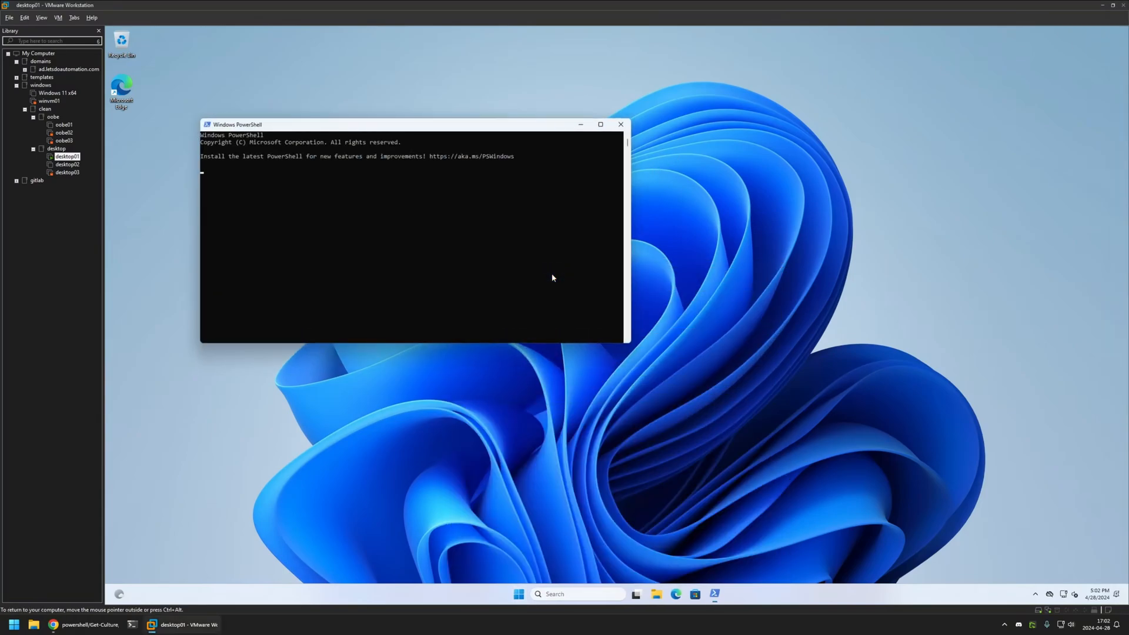
type("get-cu")
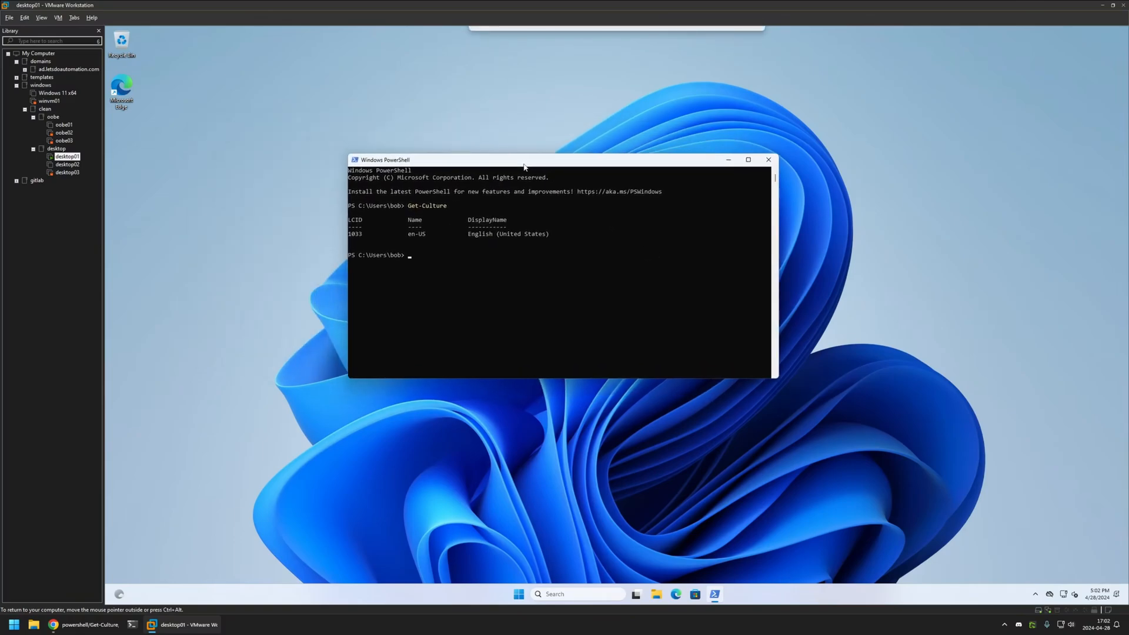
mouse_move(558, 260)
type("regi")
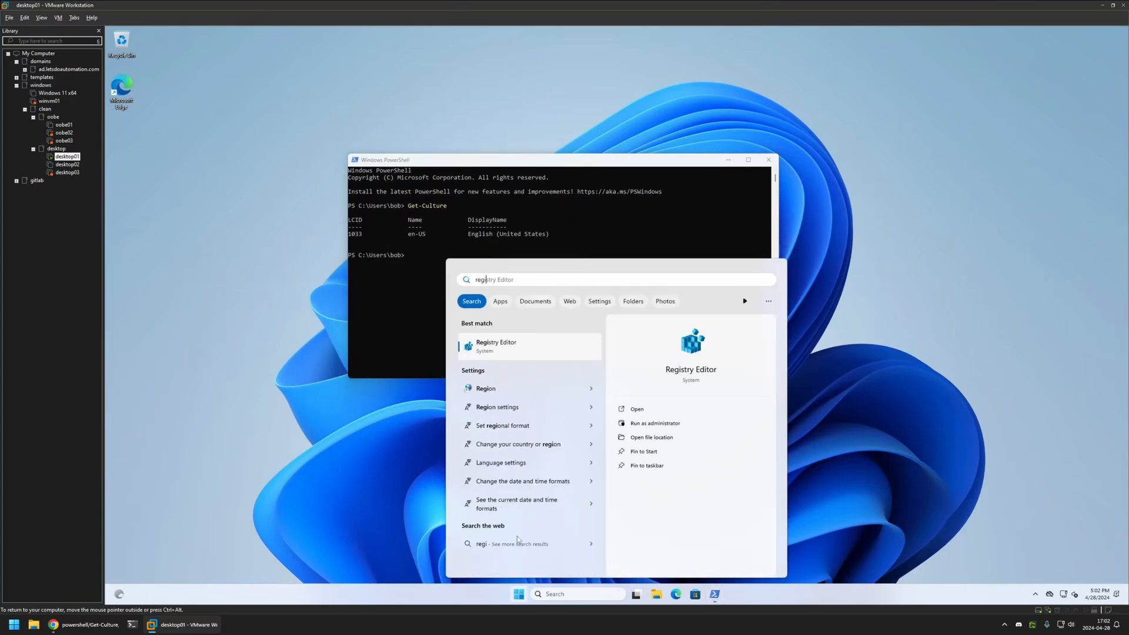
Open Region settings for bob: English (United States), M/d/yyyy dates, Sunday first.
left_click(485, 388)
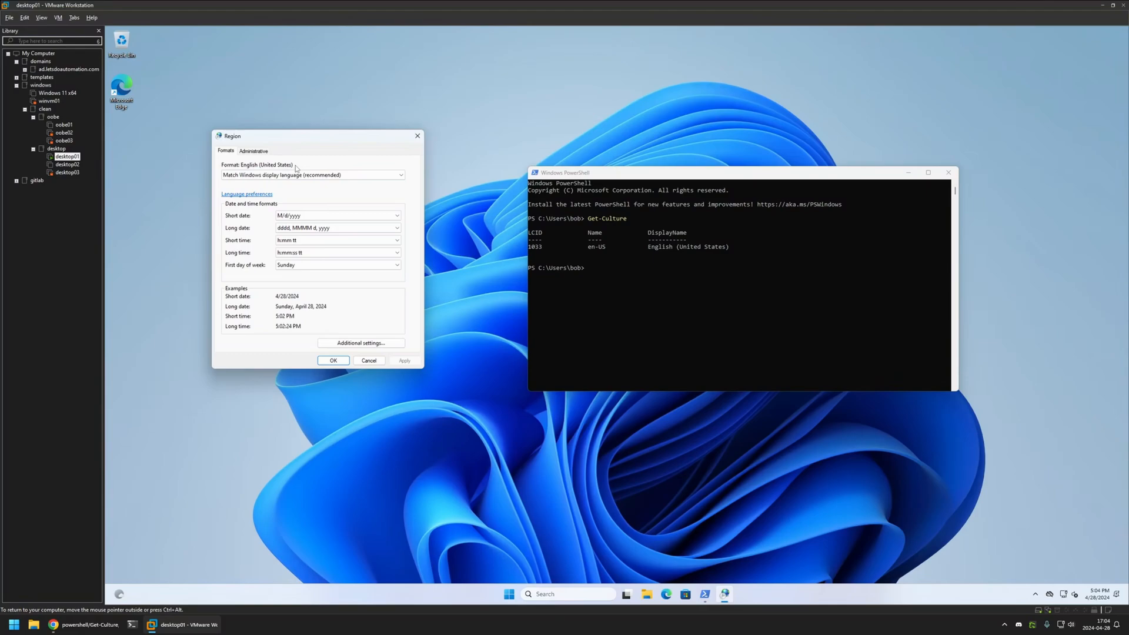
mouse_move(389, 152)
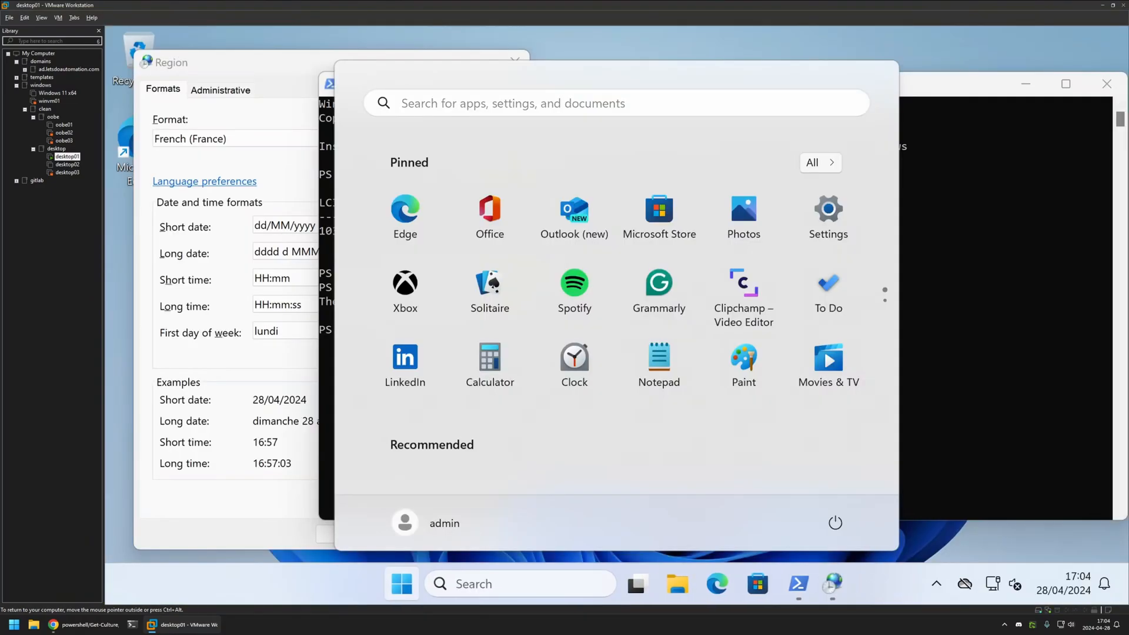
Switch back to the administrator session with its French (France) Region formats.
left_click(791, 584)
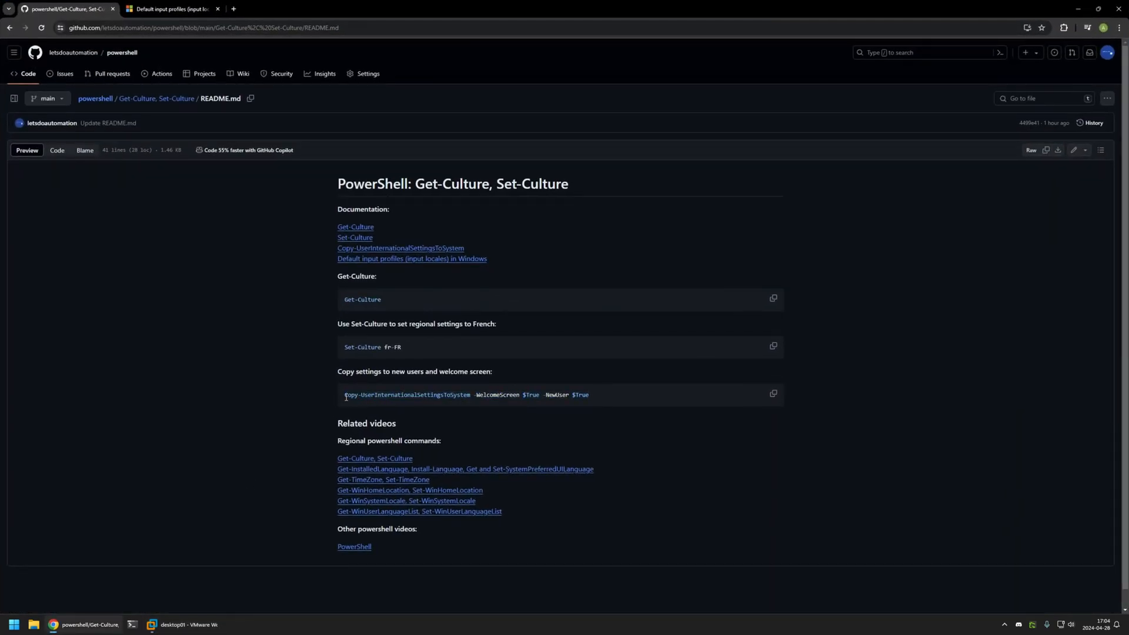
Select the Copy-UserInternationalSettingsToSystem line (WelcomeScreen, NewUser true) and copy it via the copy icon.
double_click(407, 395)
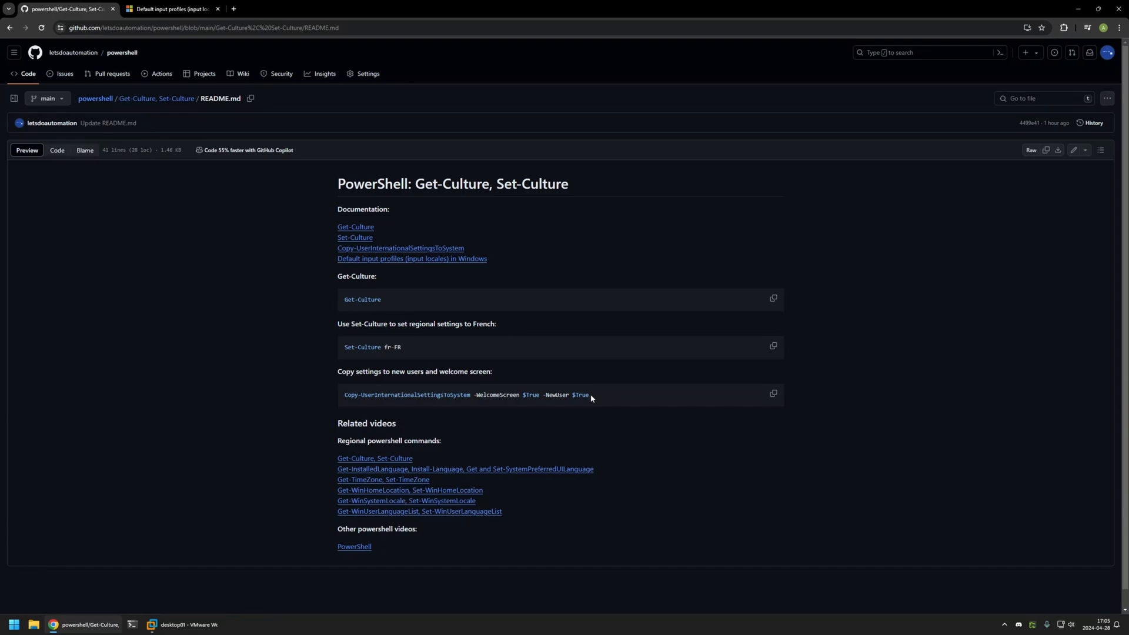
double_click(555, 394)
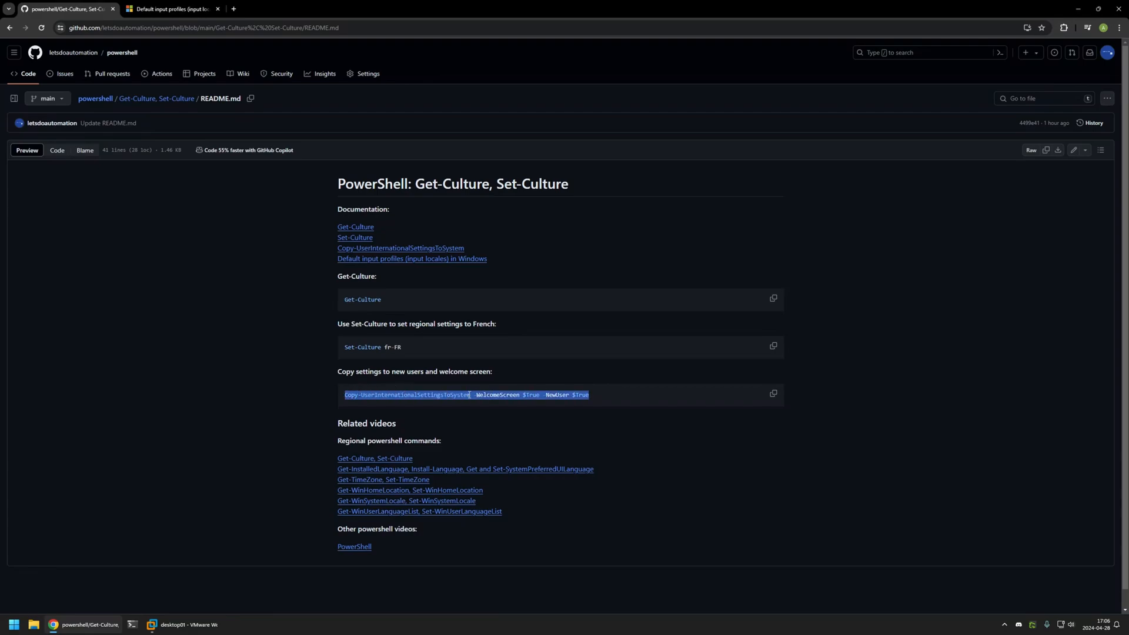
left_click(593, 395)
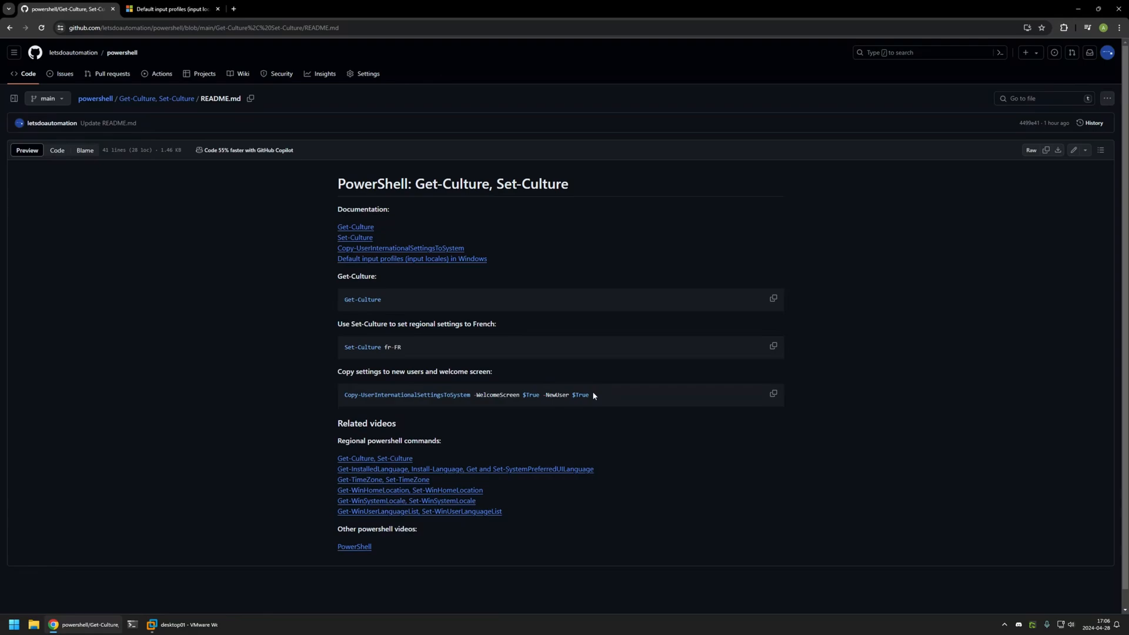
triple_click(467, 394)
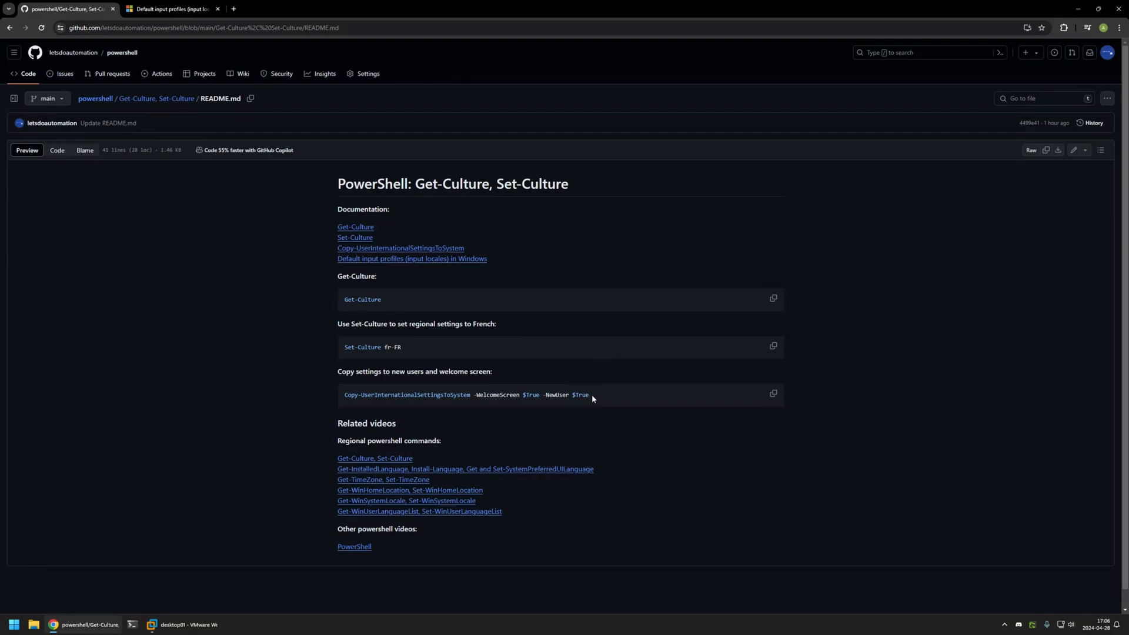
mouse_move(767, 397)
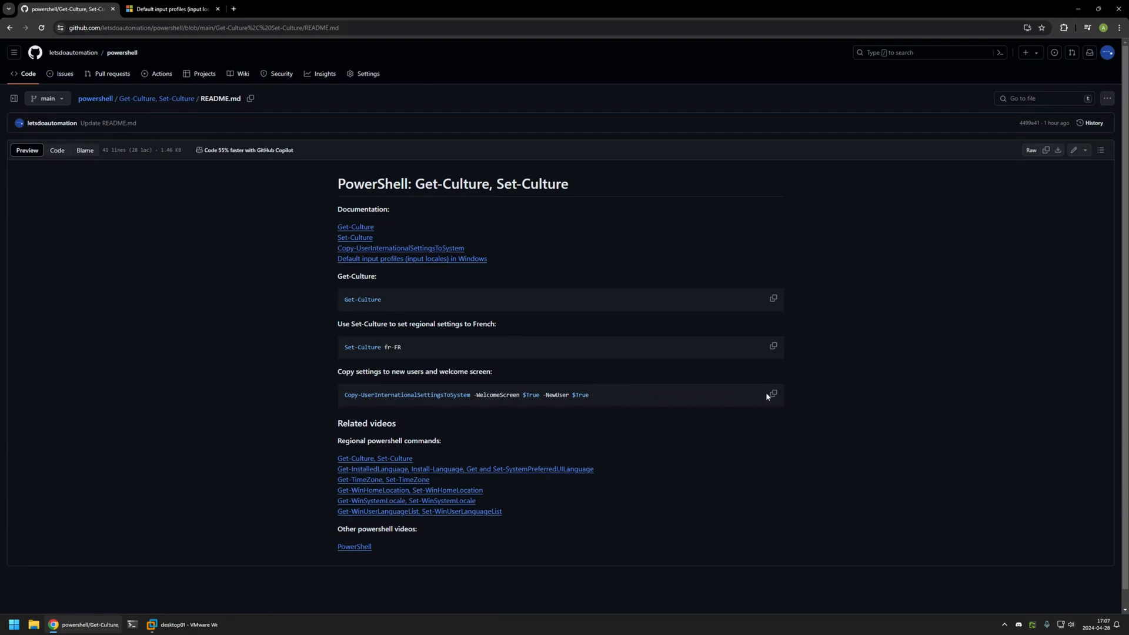
left_click(774, 394)
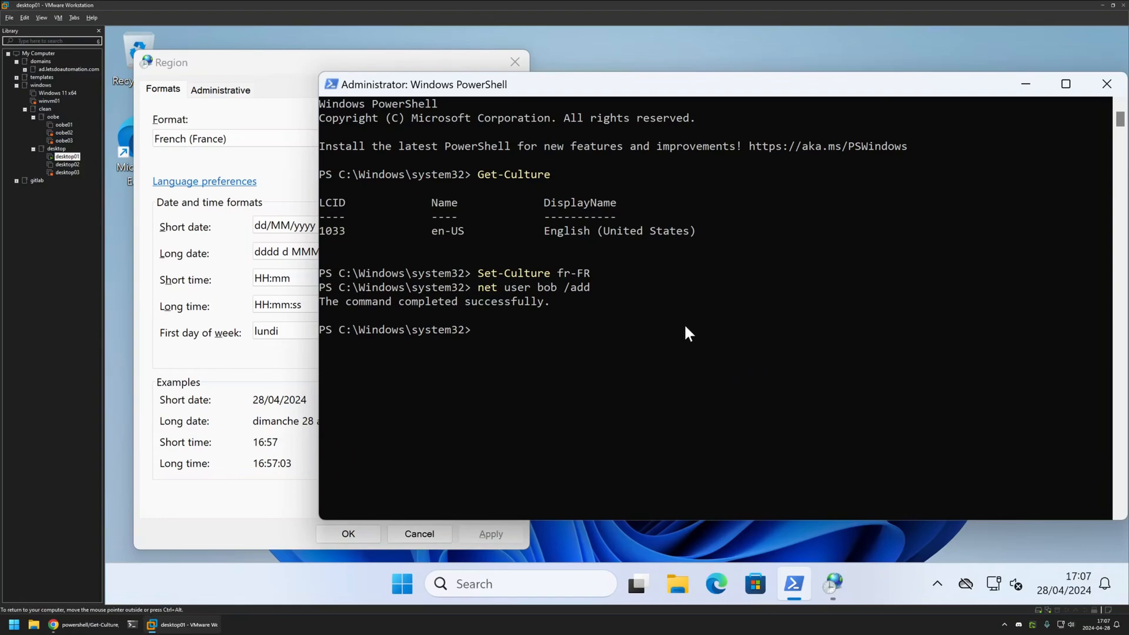
Run Copy-UserInternationalSettingsToSystem with WelcomeScreen and NewUser set to $True.
type("Copy-UserInternationalSettingsToSystem -WelcomeScreen $True -NewUser $True")
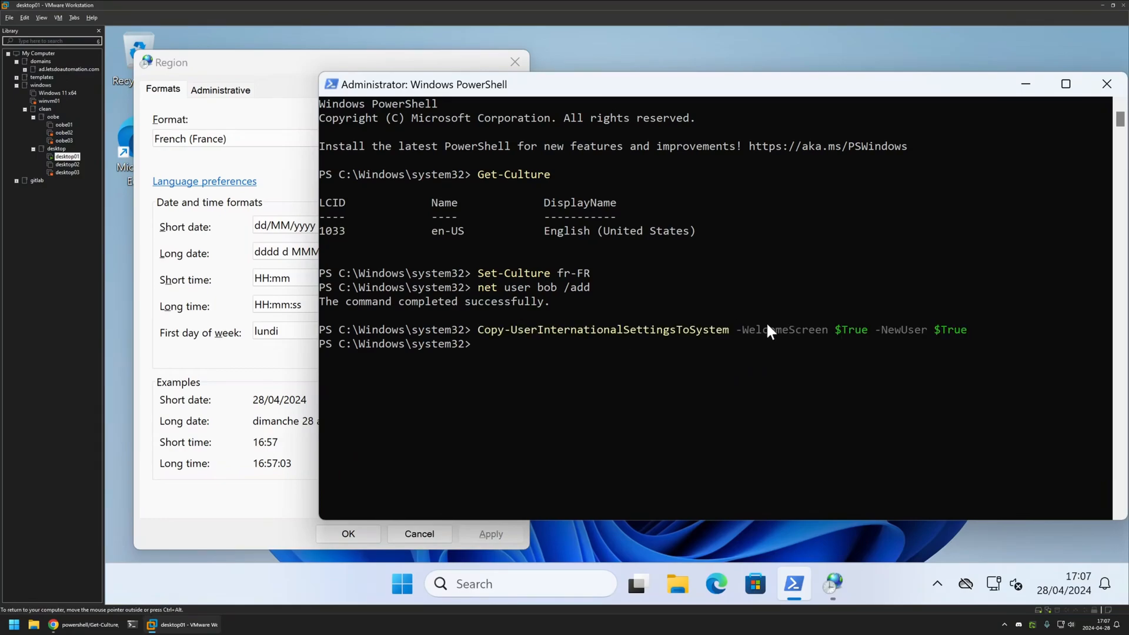
Create a new local user named bob with net user.
type("net user bob /add")
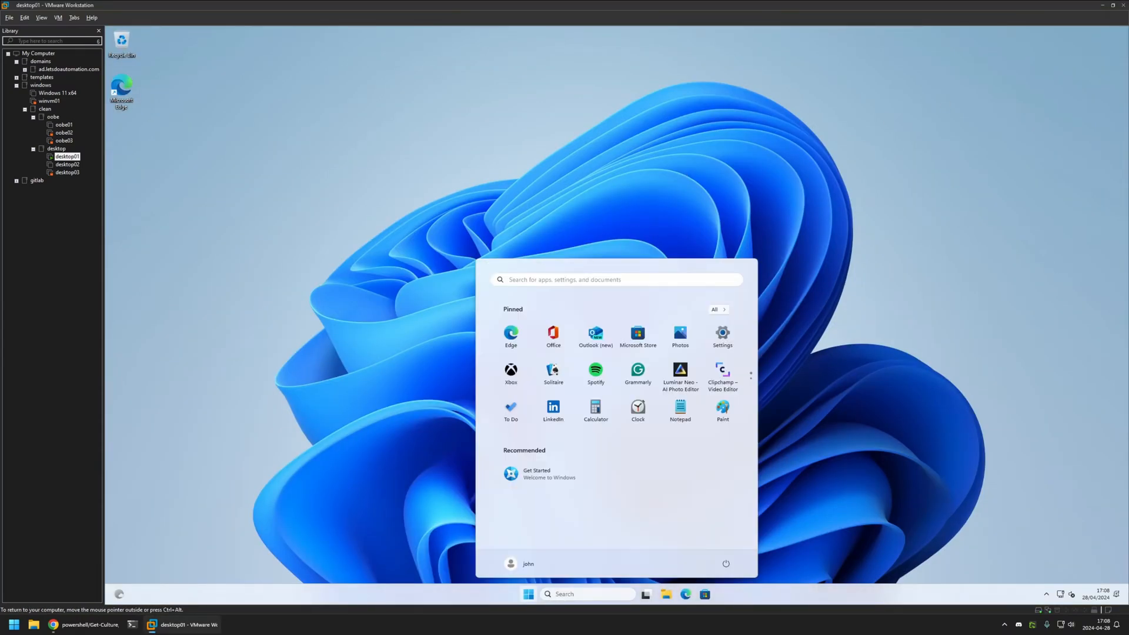
As the new user, launch Windows PowerShell and run Get-Culture, showing fr-FR French (France).
type("power")
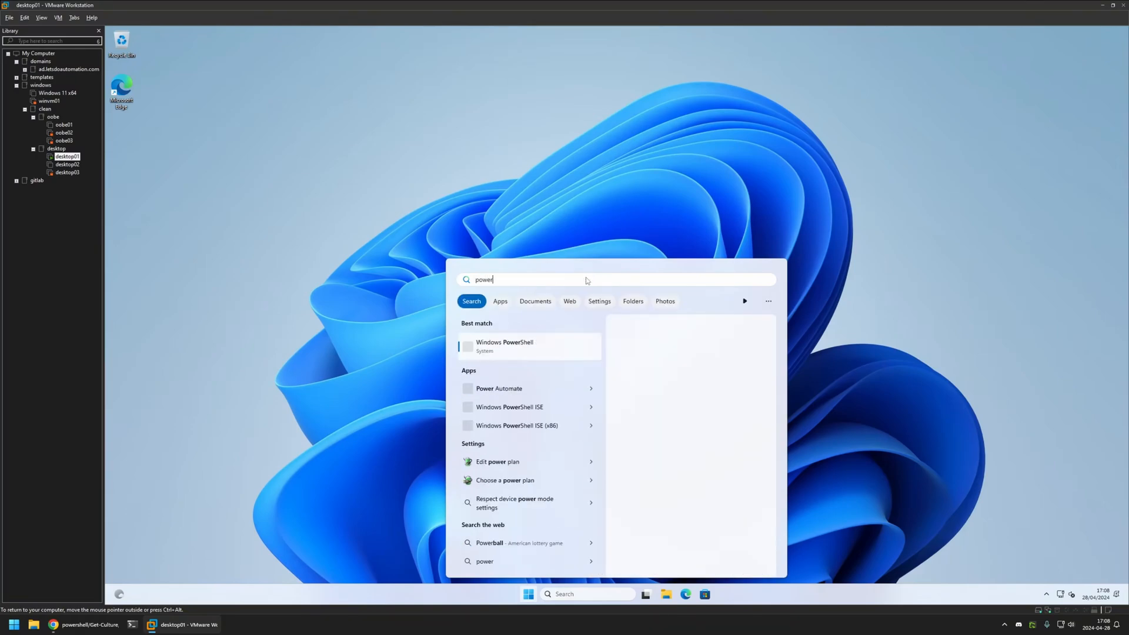
left_click(504, 346)
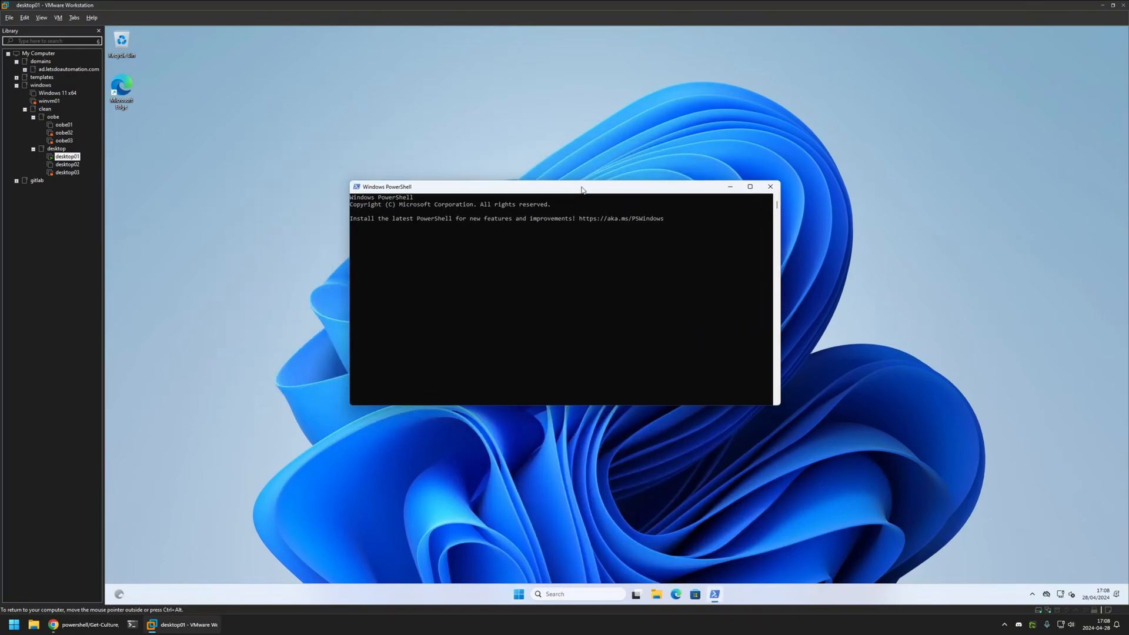
type("get-")
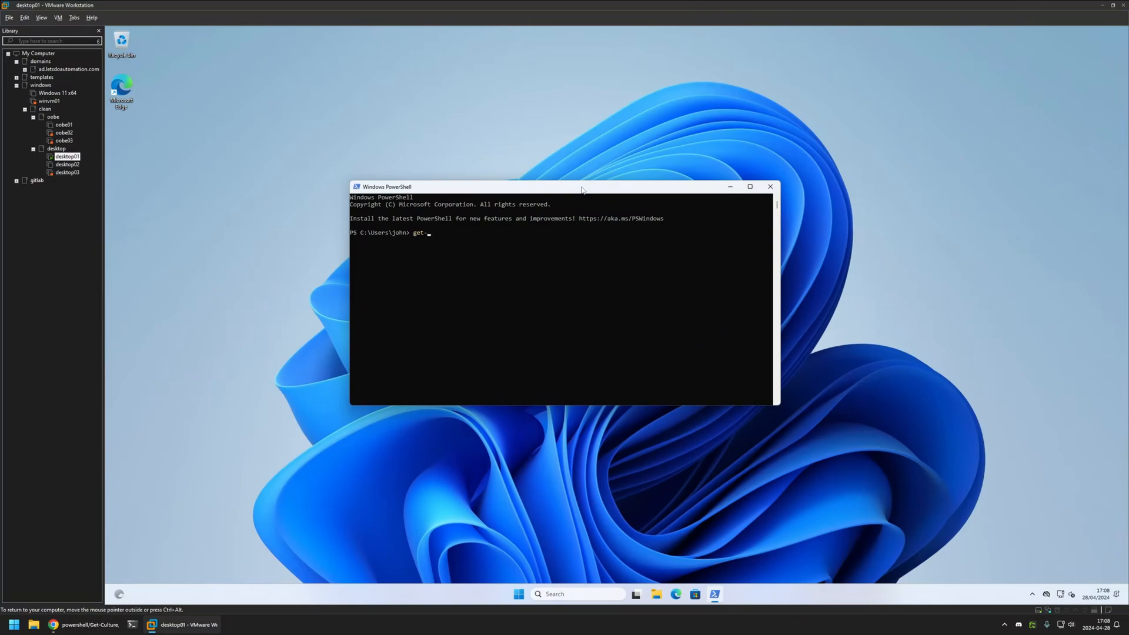
type("cult")
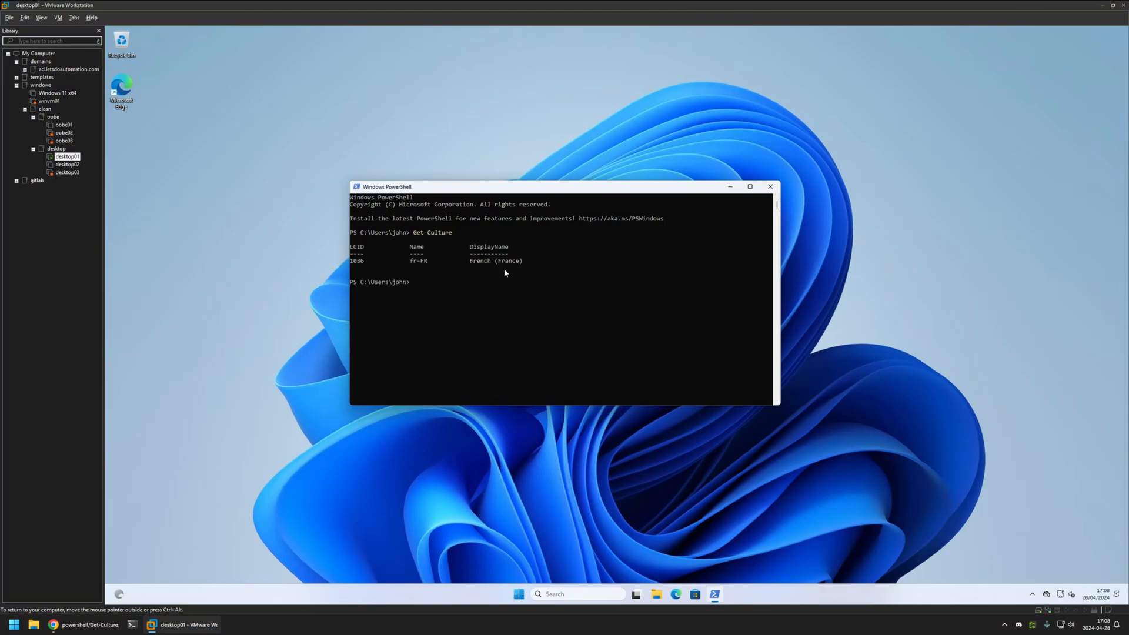
double_click(481, 261)
type("region")
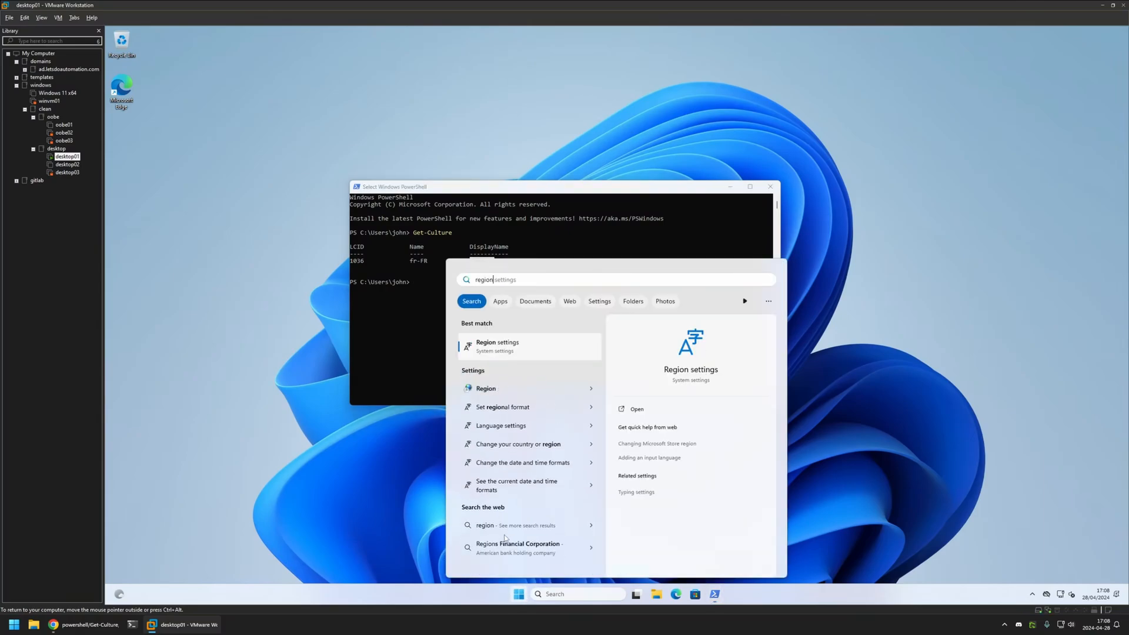
Open Region settings showing French (France) format, dd/MM/yyyy dates and lundi first.
left_click(497, 346)
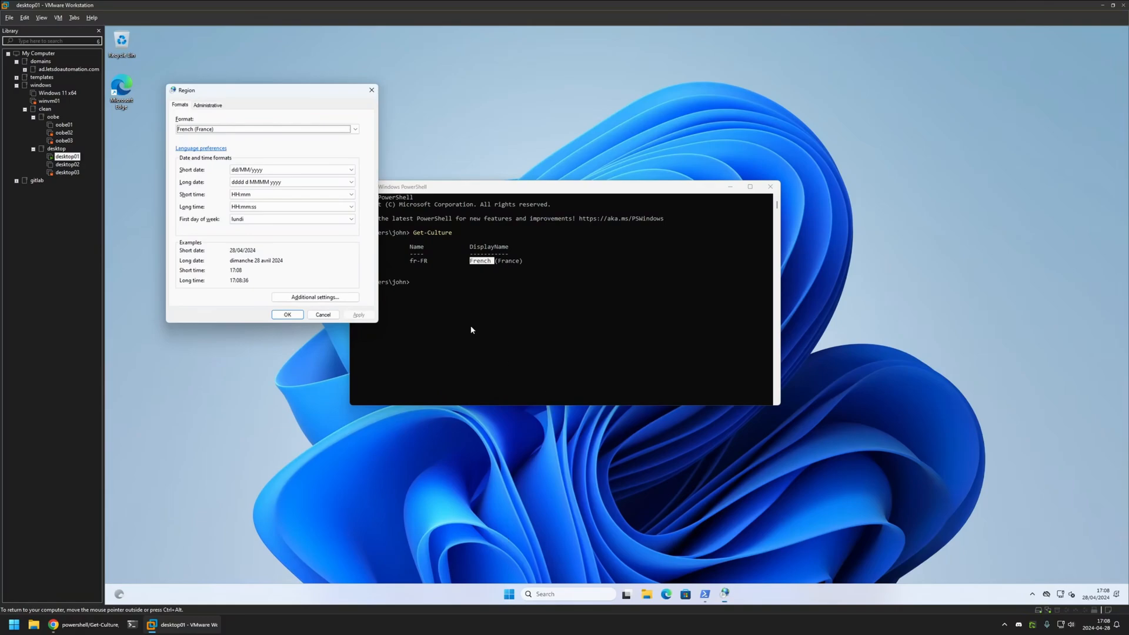